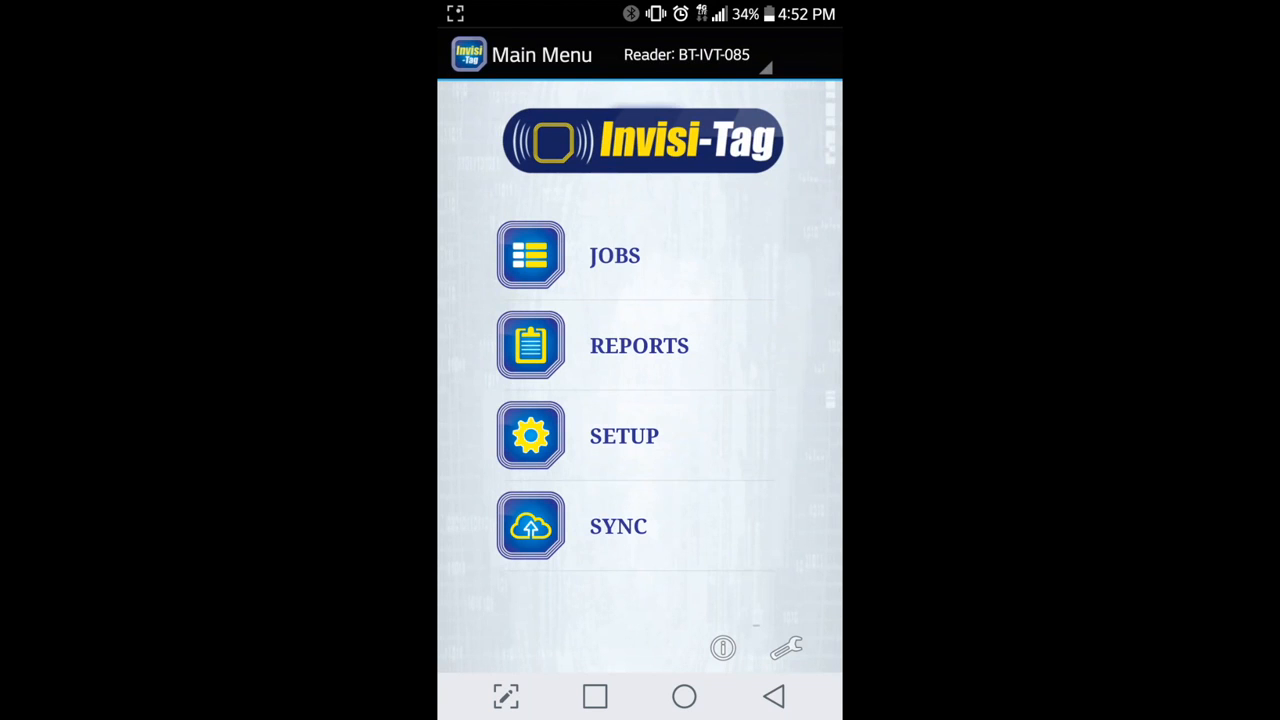
Step: Begin a Job Dispatch with Equipment Estimate 1 and Read Range lowered to 15%
left_click(614, 255)
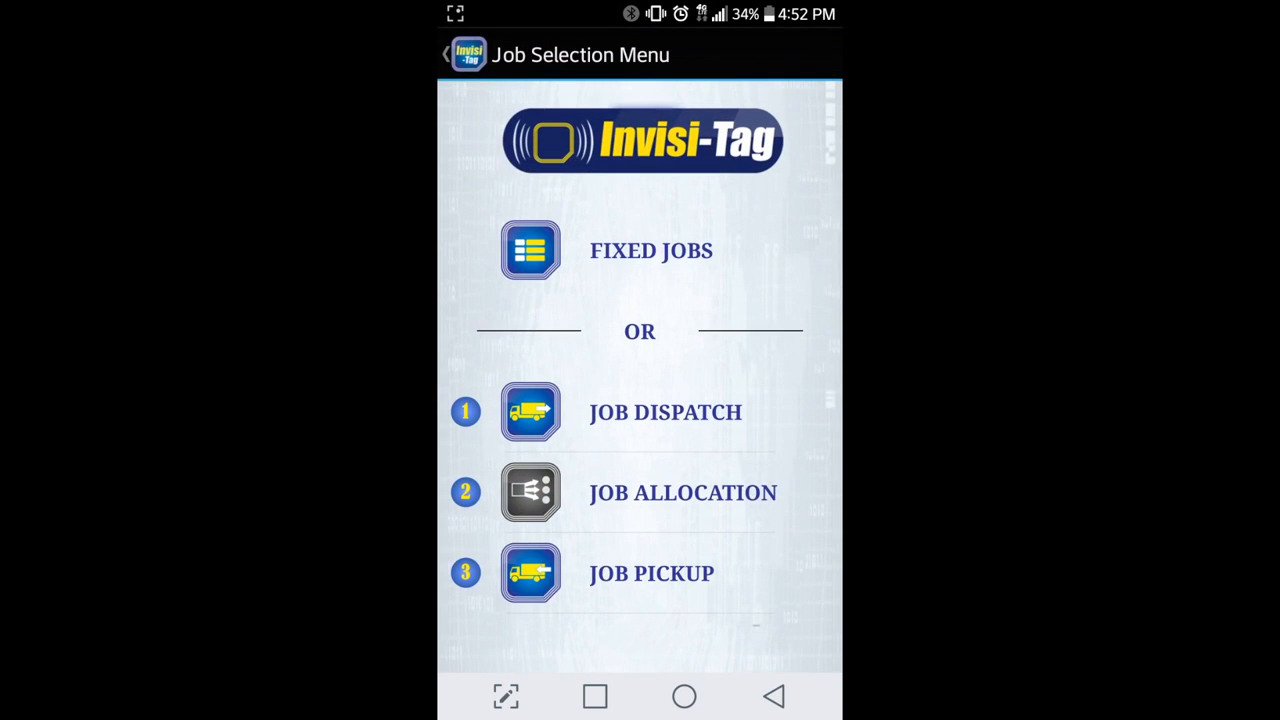
left_click(531, 411)
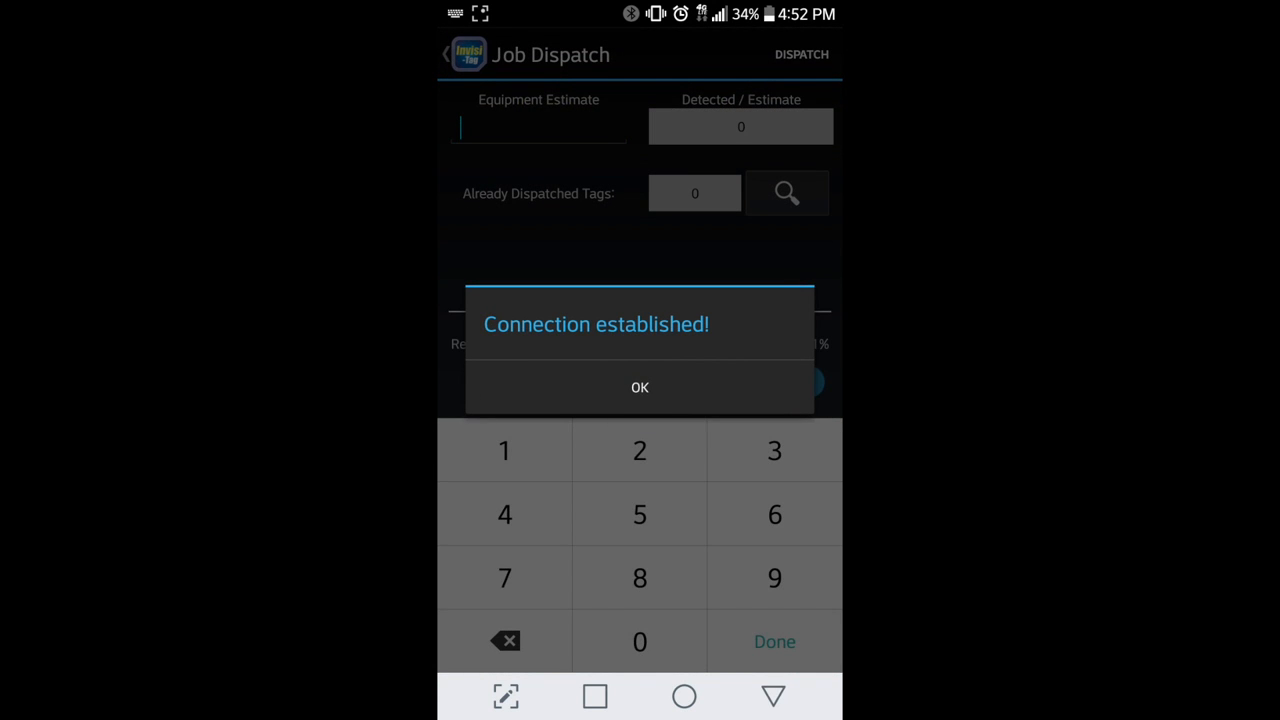
left_click(640, 387)
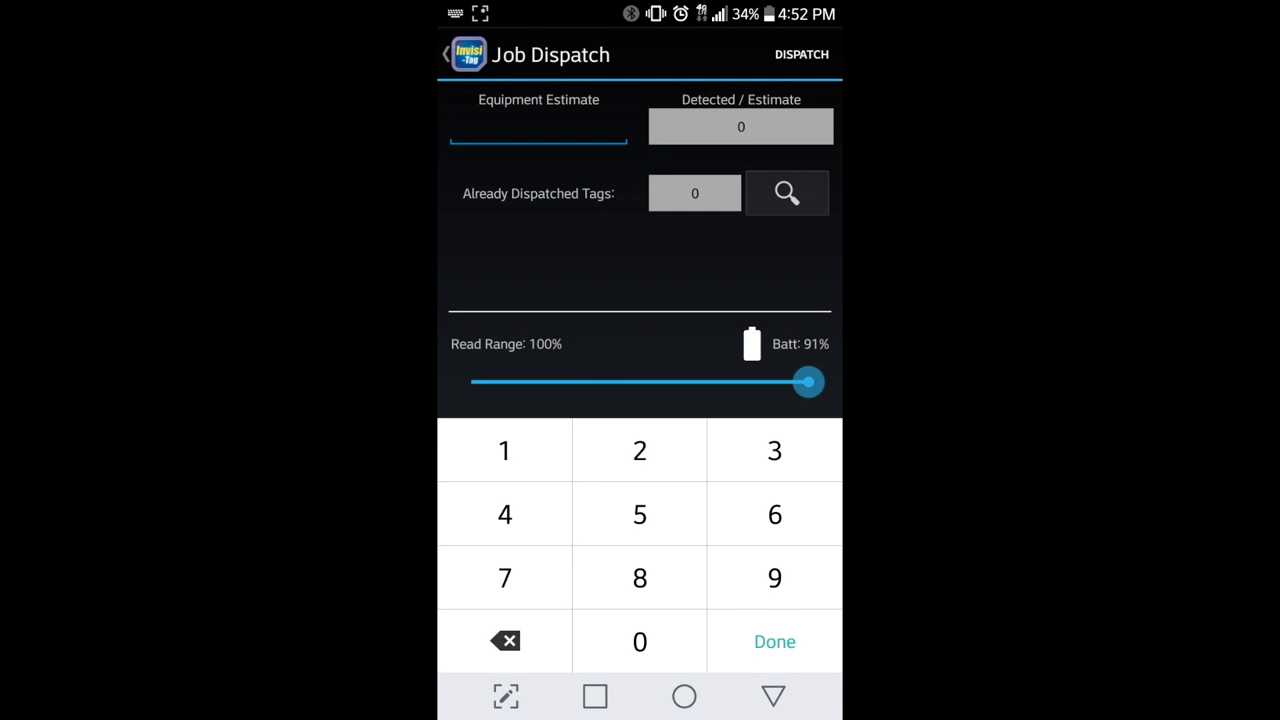
left_click(504, 450)
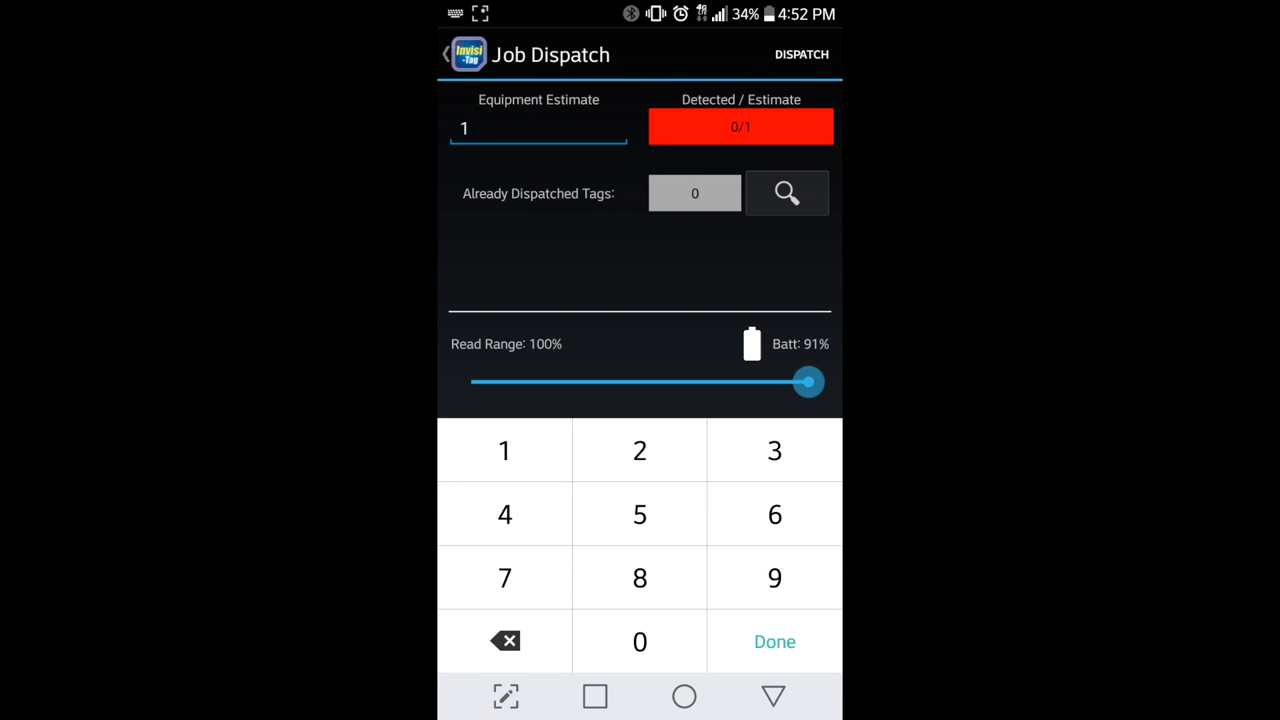
left_click_drag(808, 382, 471, 382)
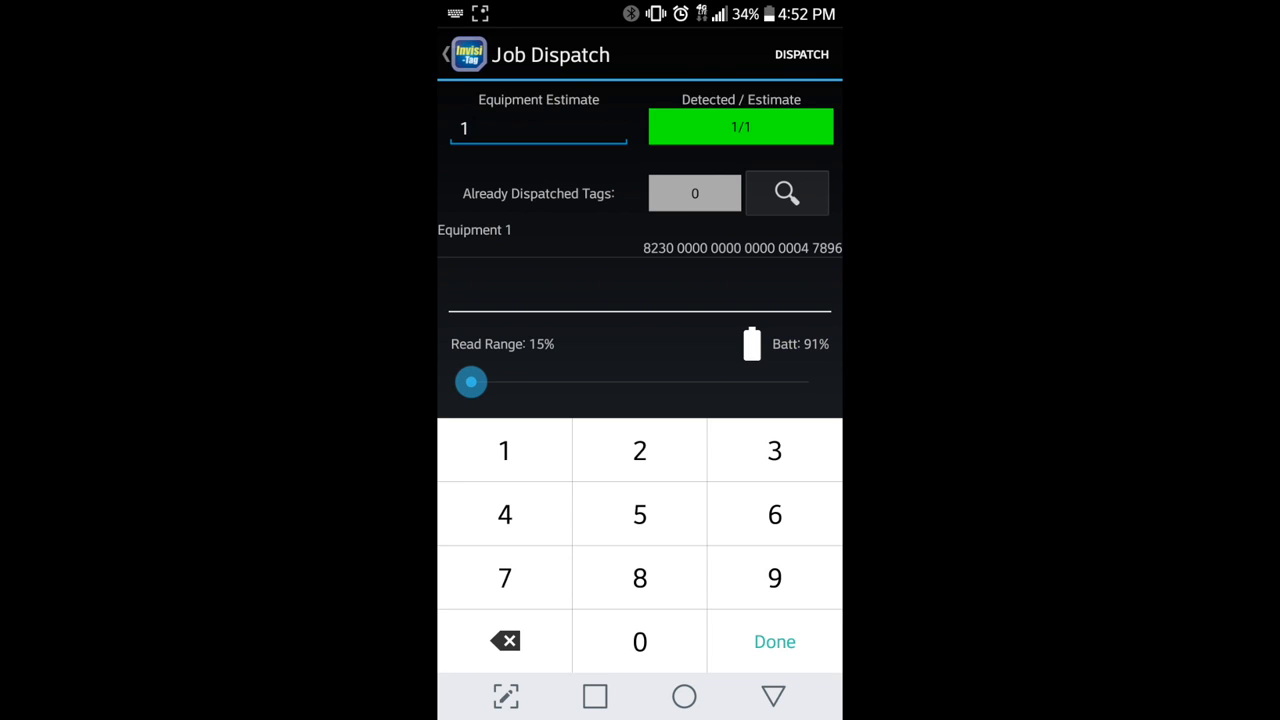
Step: Dispatch the detected equipment under the dispatch list name 'Demo Reminder'
left_click(801, 54)
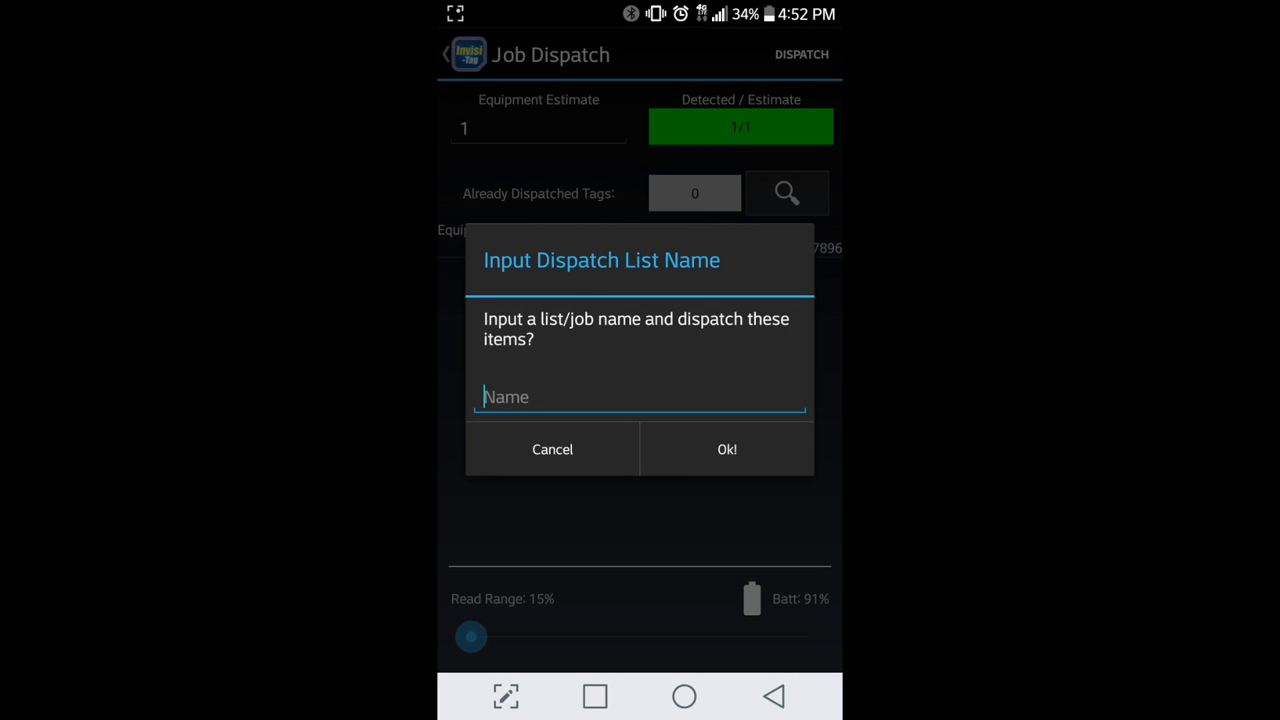
type("D")
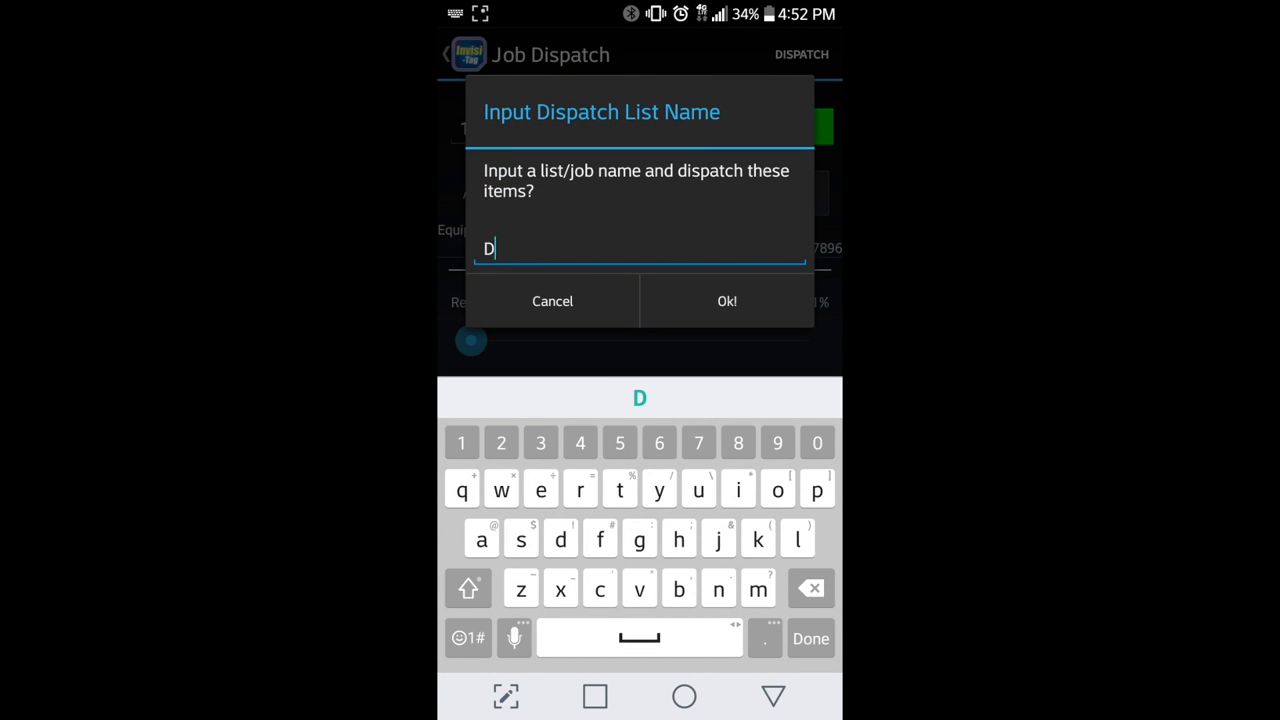
type("emo Re")
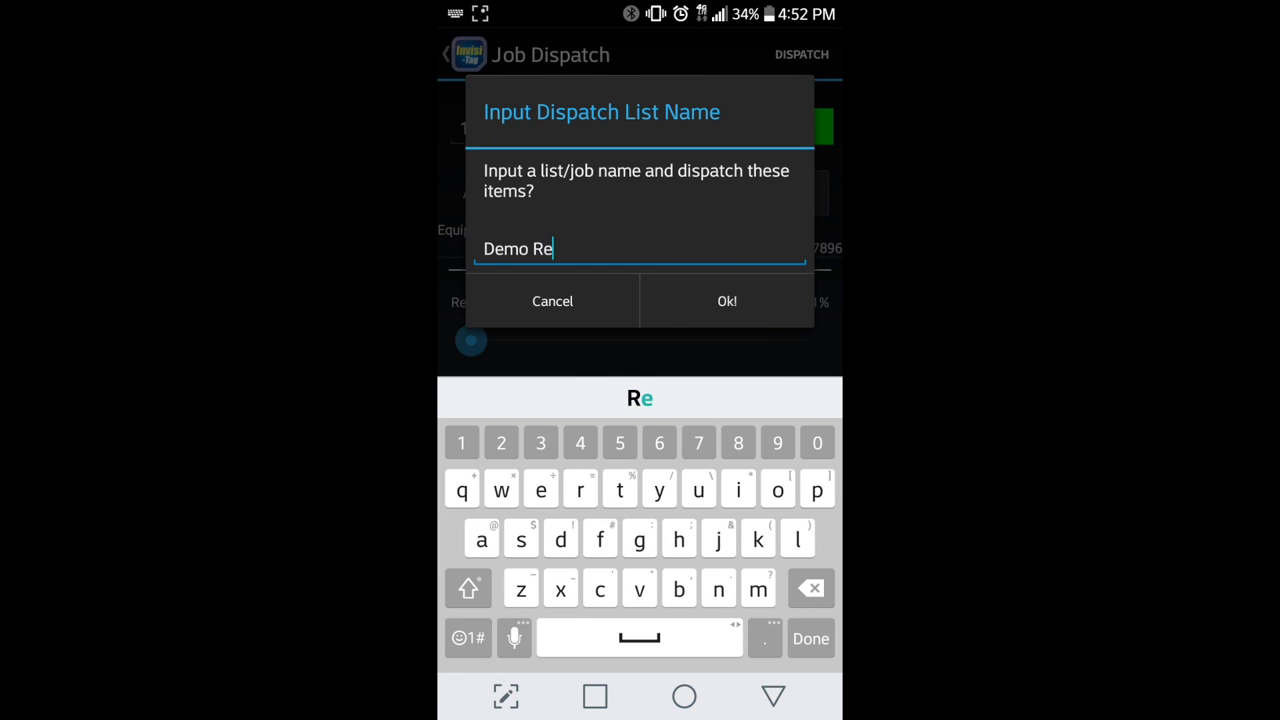
type("minde")
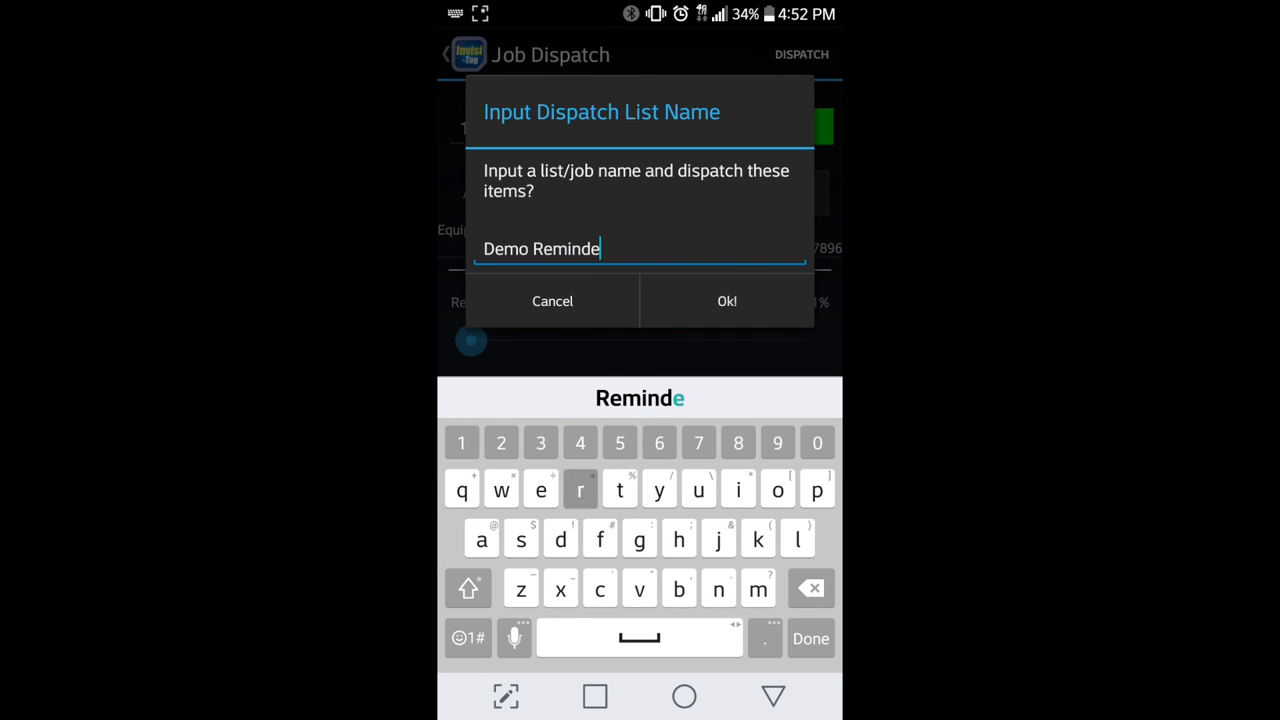
left_click(727, 301)
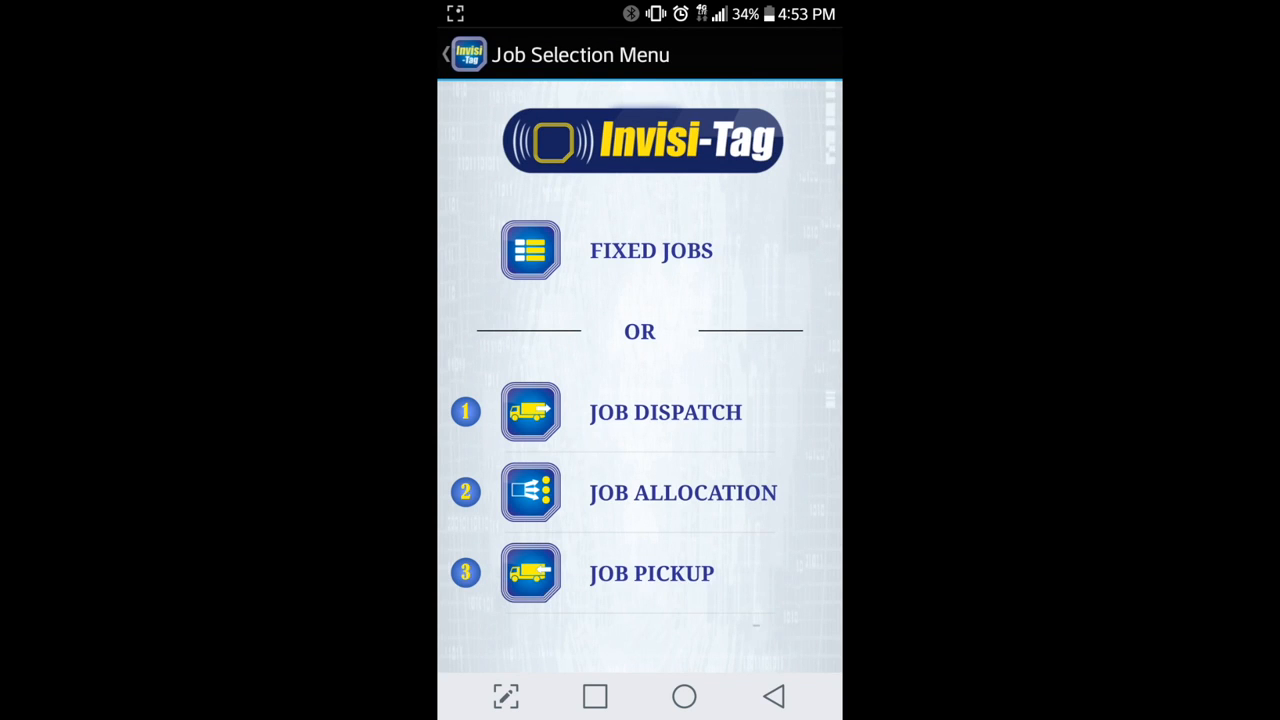
left_click(665, 412)
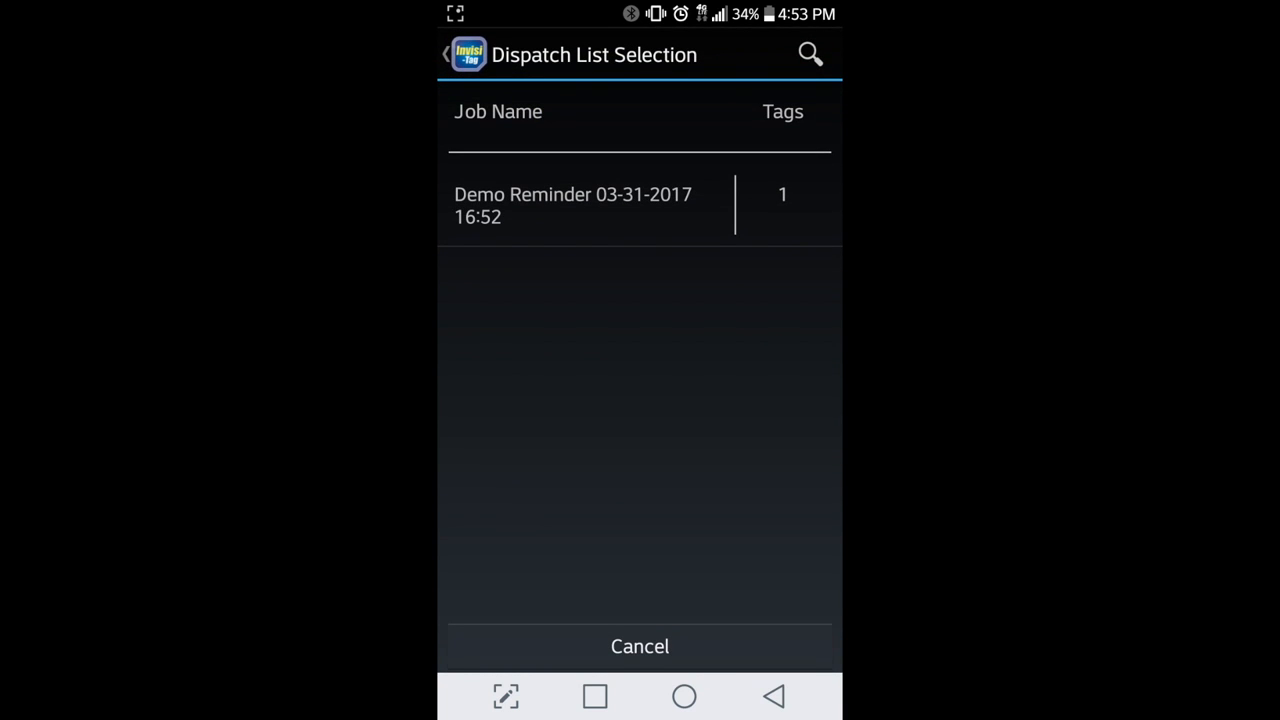
left_click(585, 205)
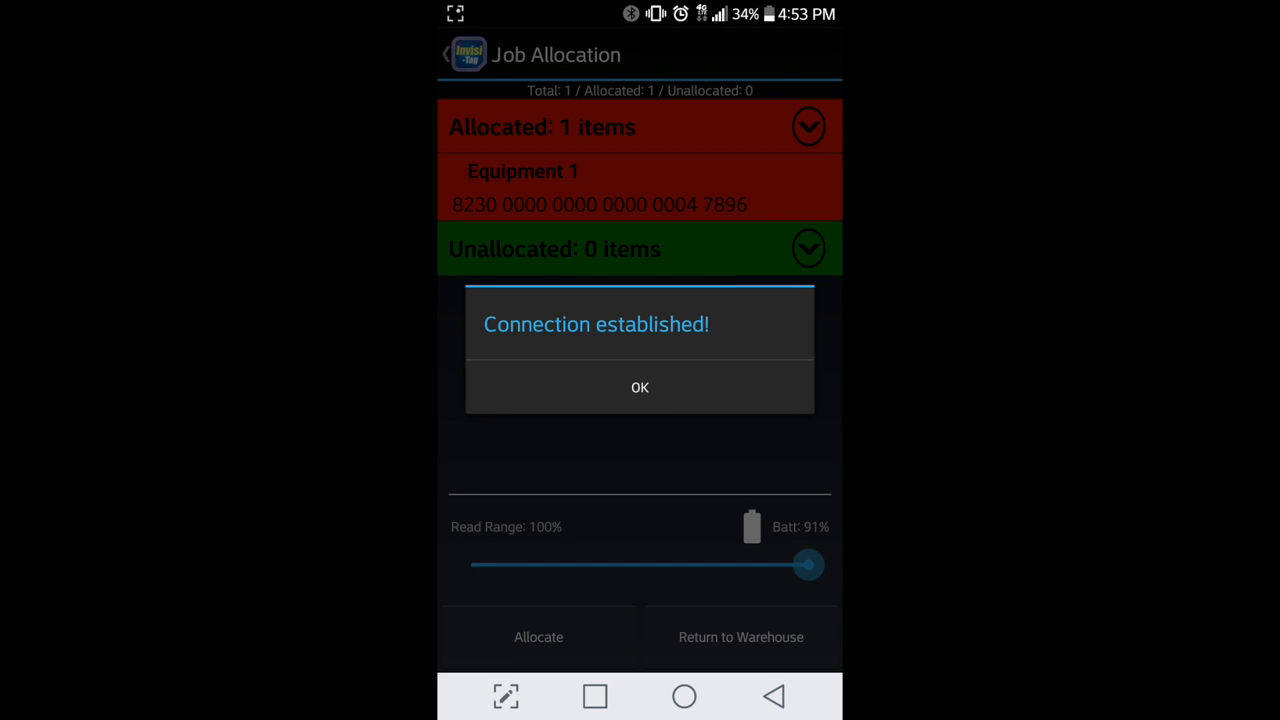
left_click(639, 387)
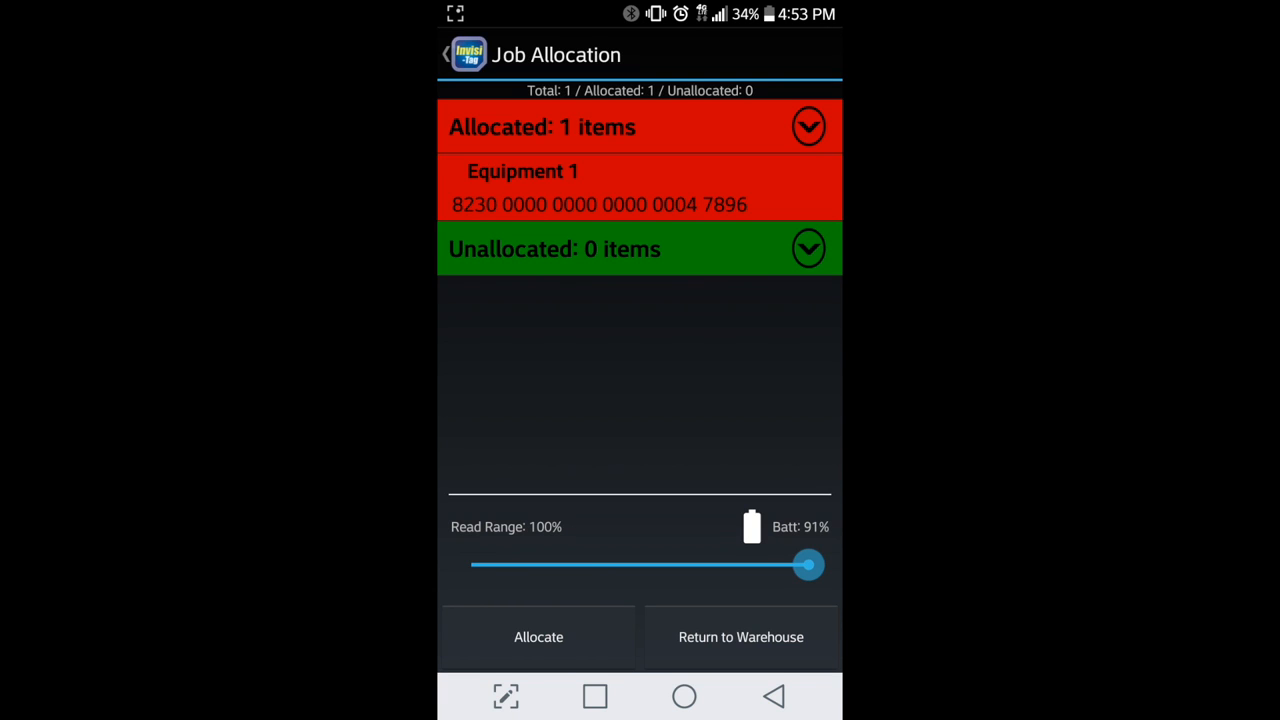
Step: Start allocating with Add Location and list the nearby places on the map
left_click(538, 637)
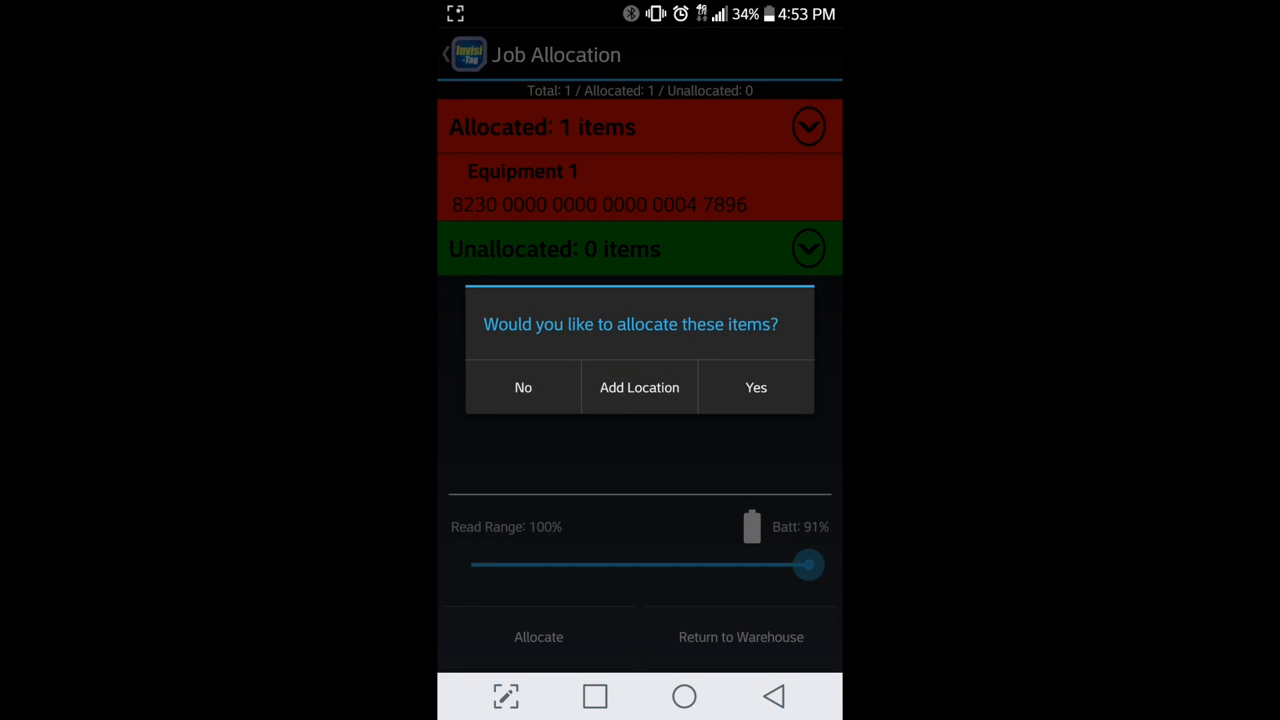
left_click(639, 387)
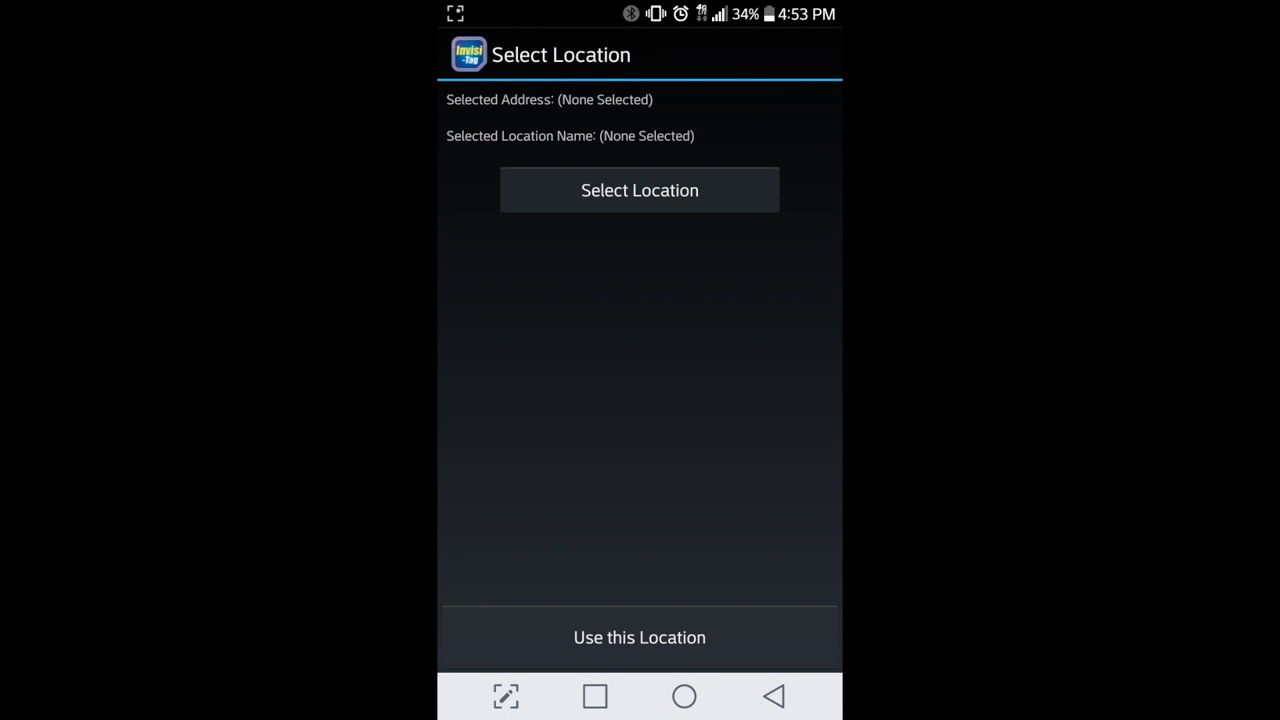
left_click(639, 190)
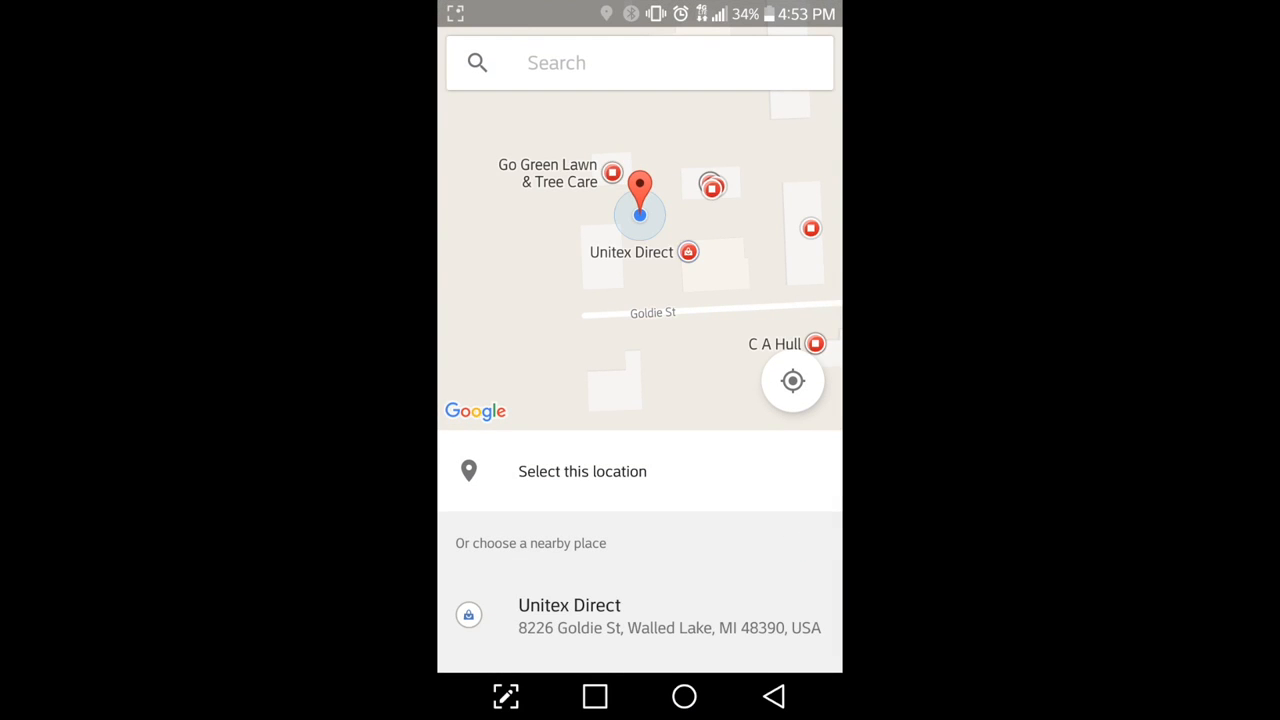
left_click(530, 543)
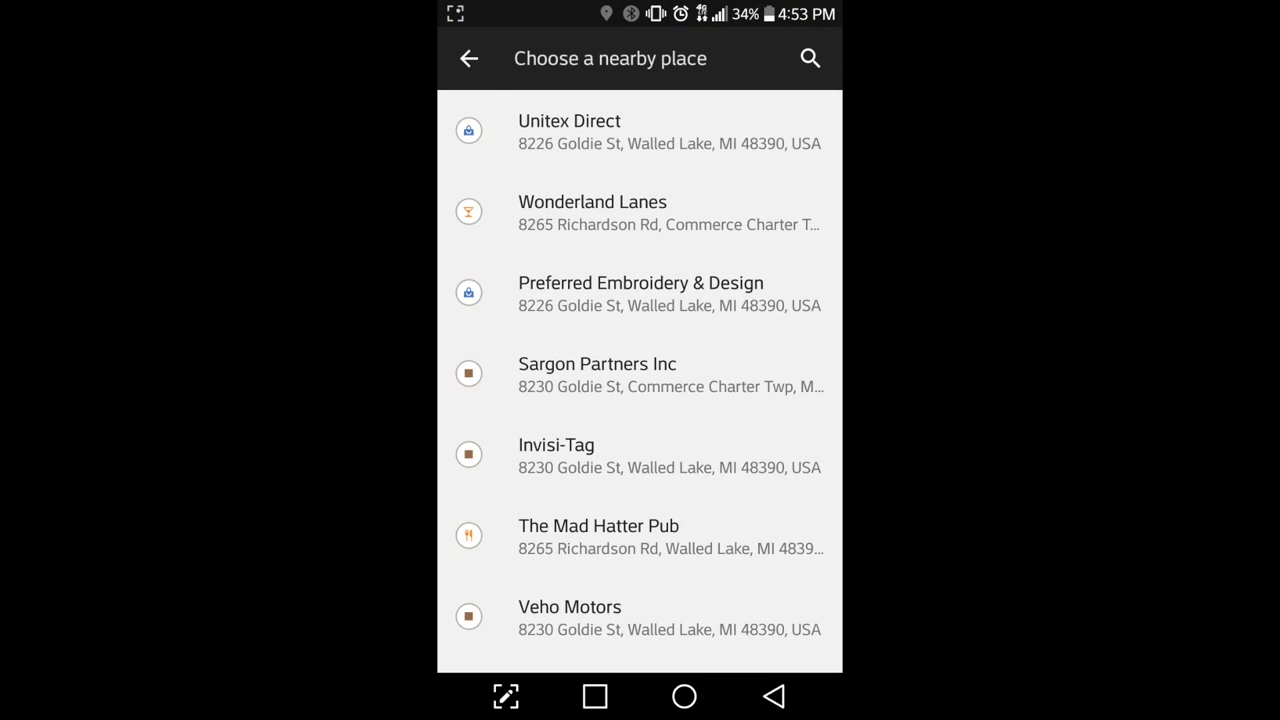
Step: Choose the Invisi-Tag place at 8230 Goldie St and use it as the allocation location
left_click(468, 58)
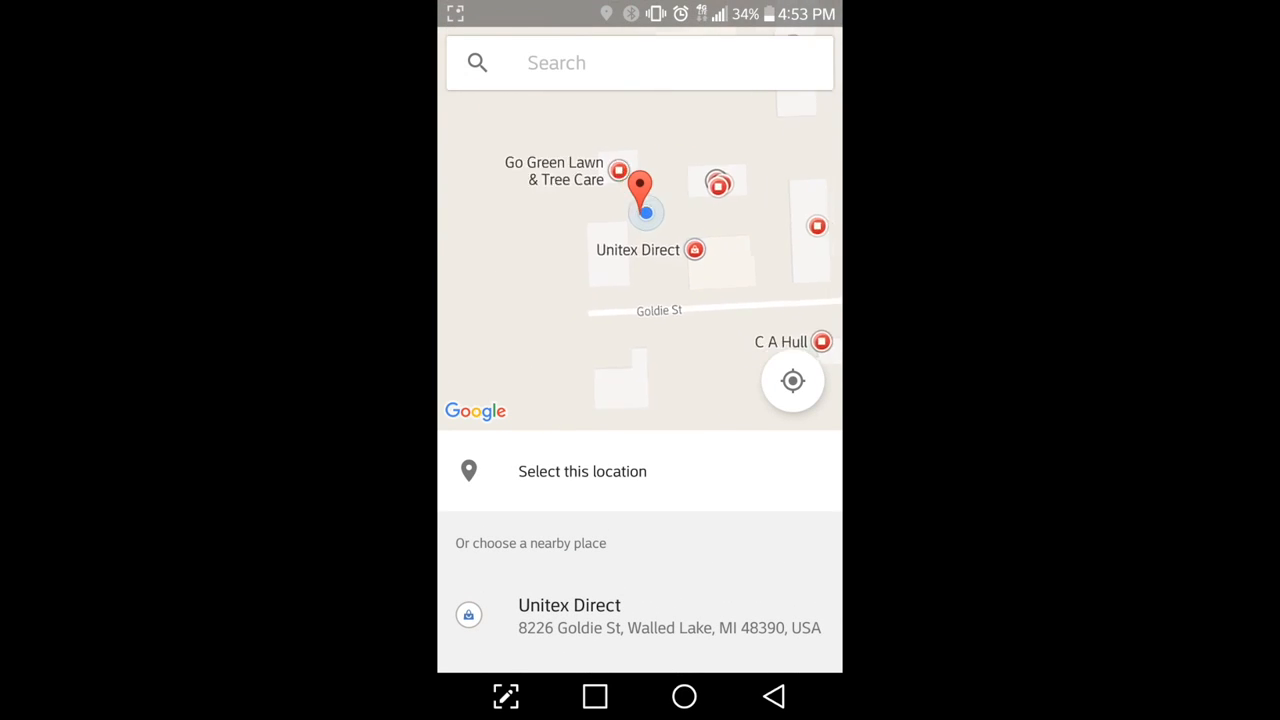
left_click(530, 543)
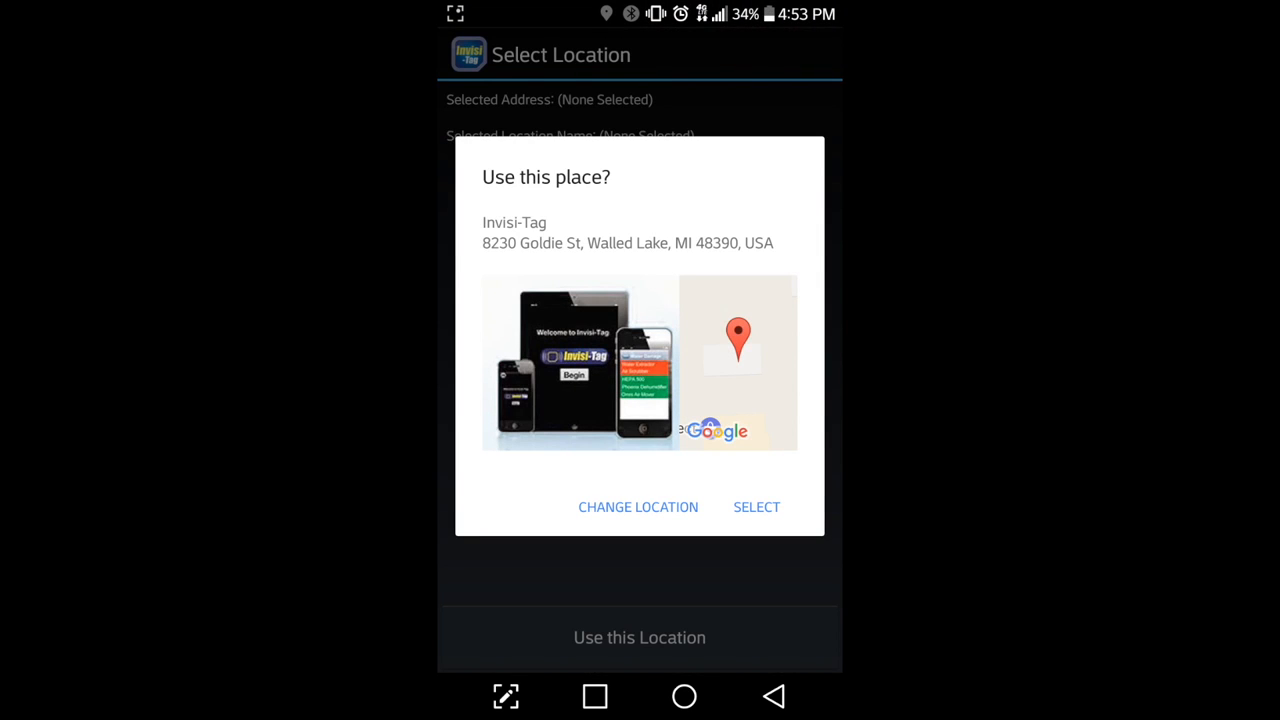
left_click(756, 507)
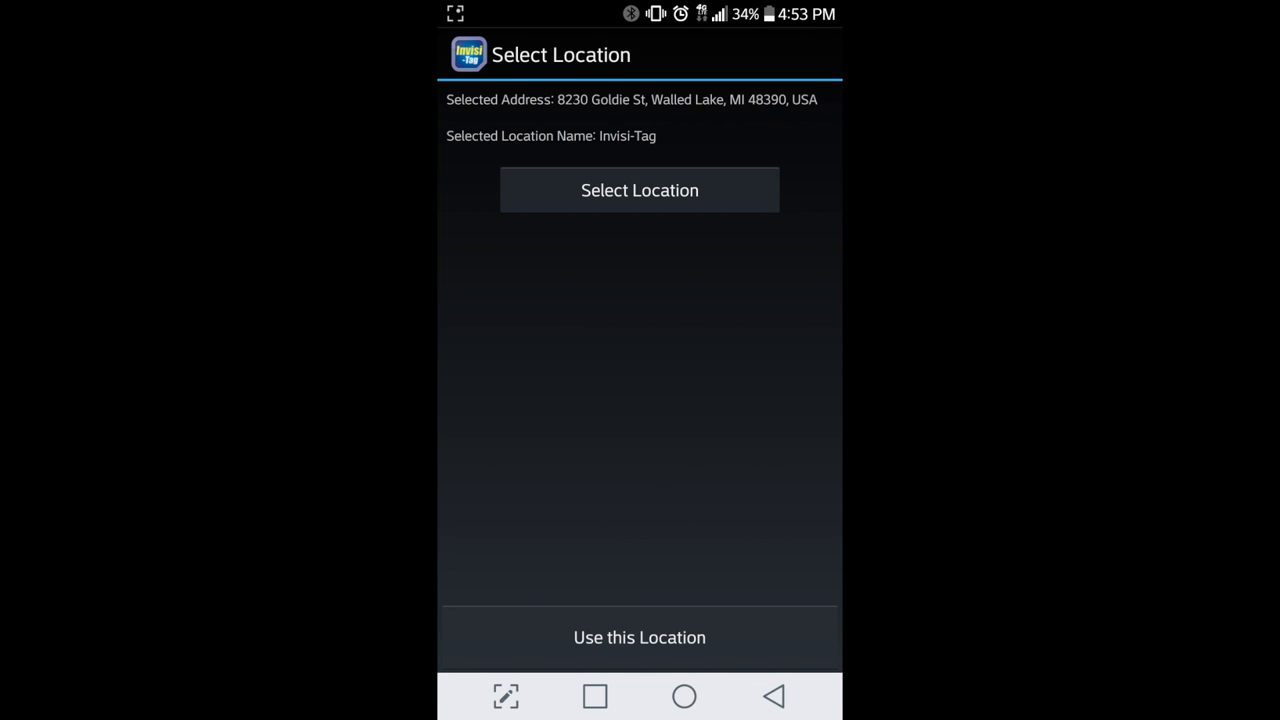
left_click(639, 637)
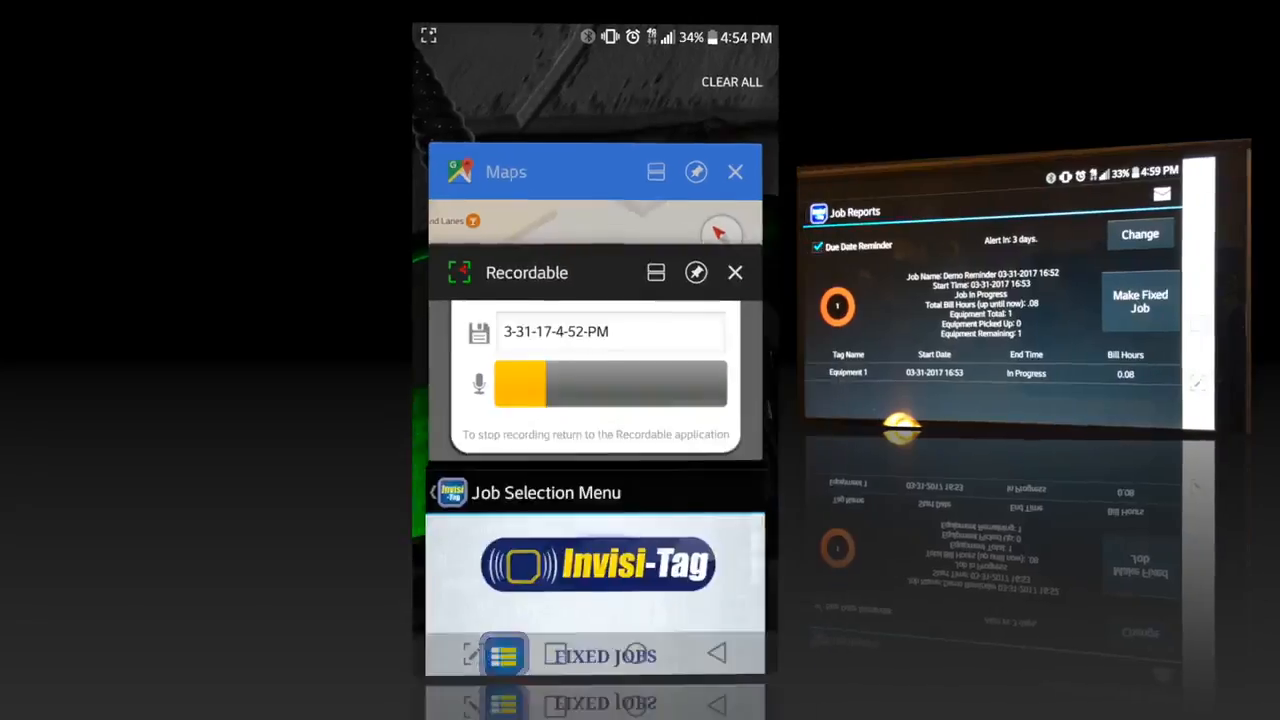
Step: Open the Demo Reminder job report and toggle its Due Date Reminder off and back on
left_click(990, 300)
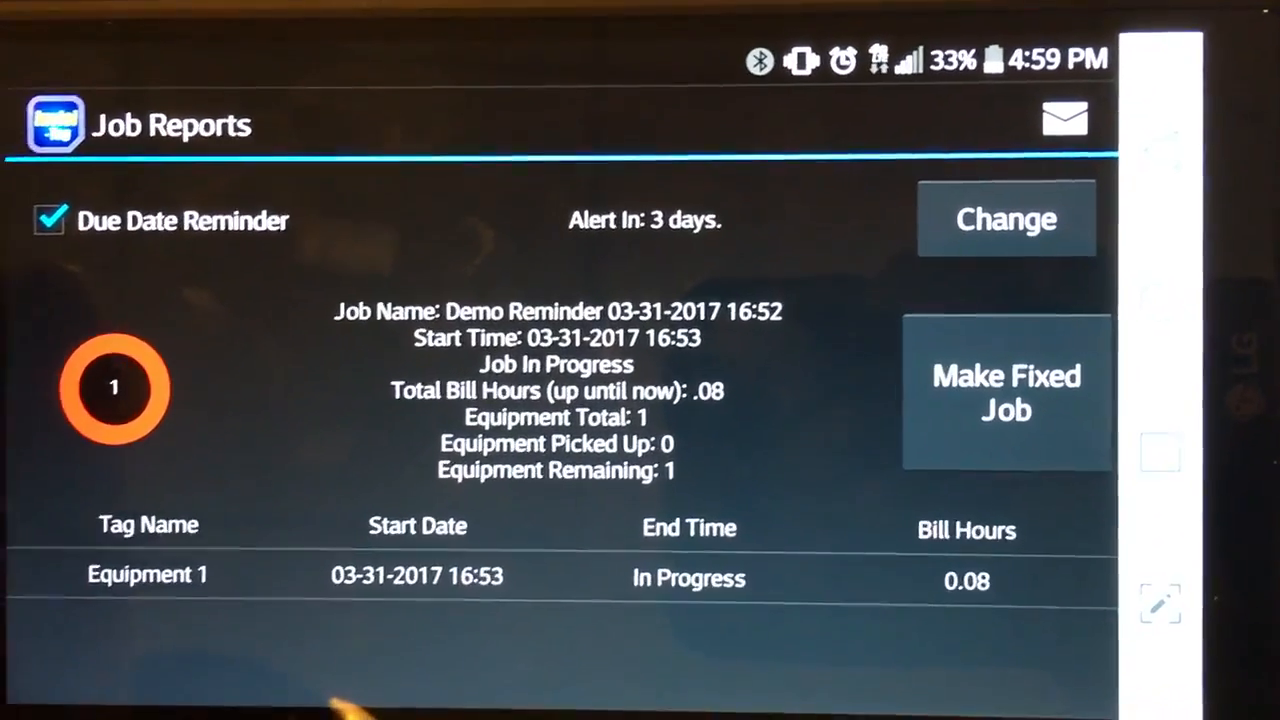
left_click(48, 219)
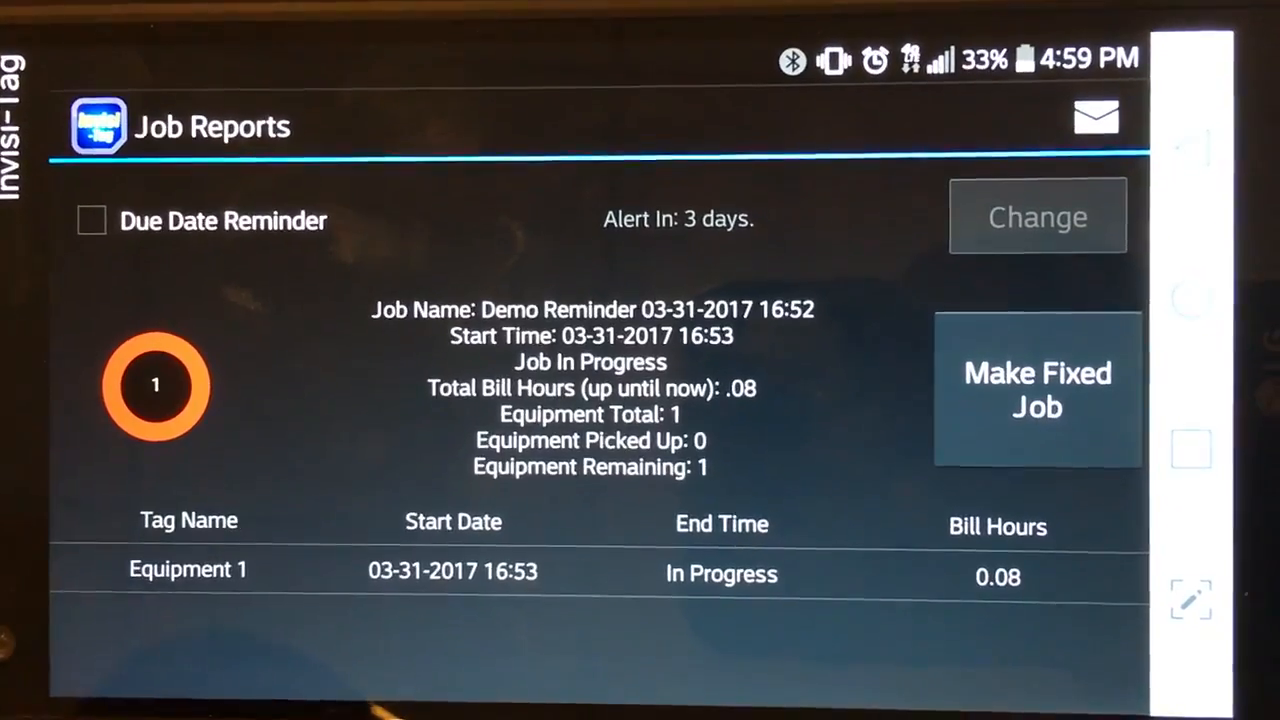
left_click(89, 220)
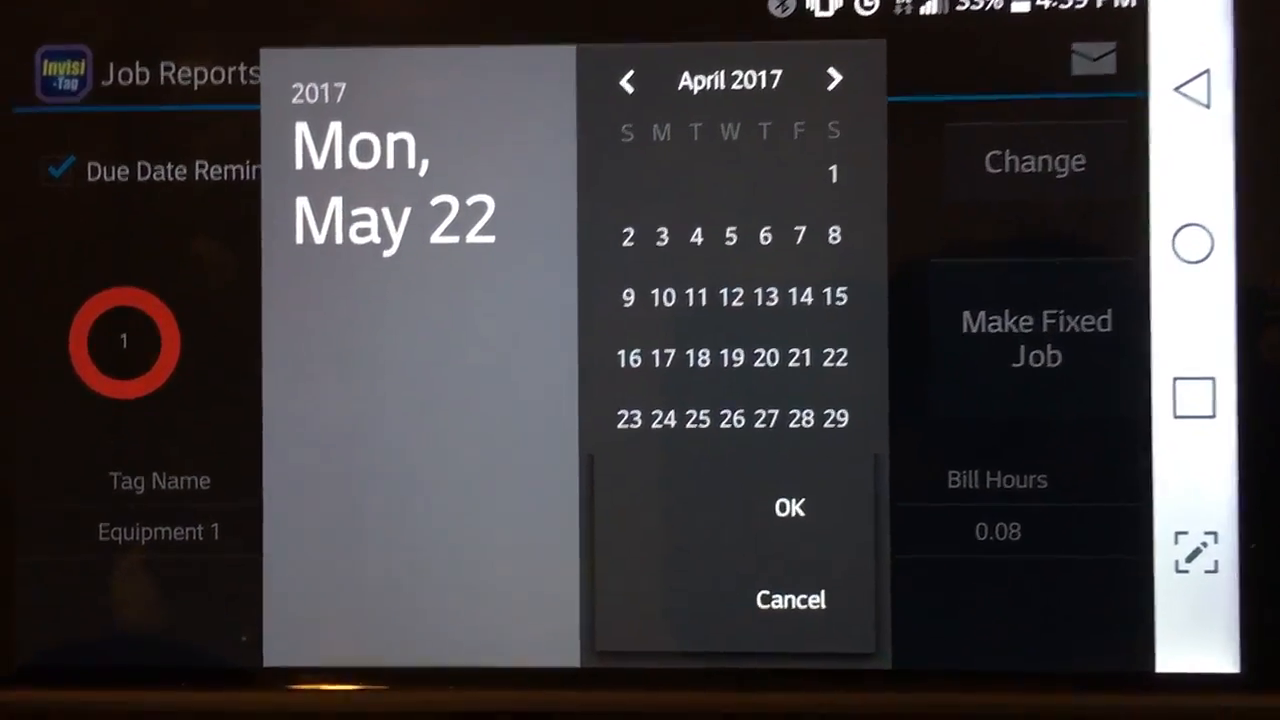
Step: Pick March 31, 2017 in the date chooser as the reminder's due date and confirm it
left_click(628, 80)
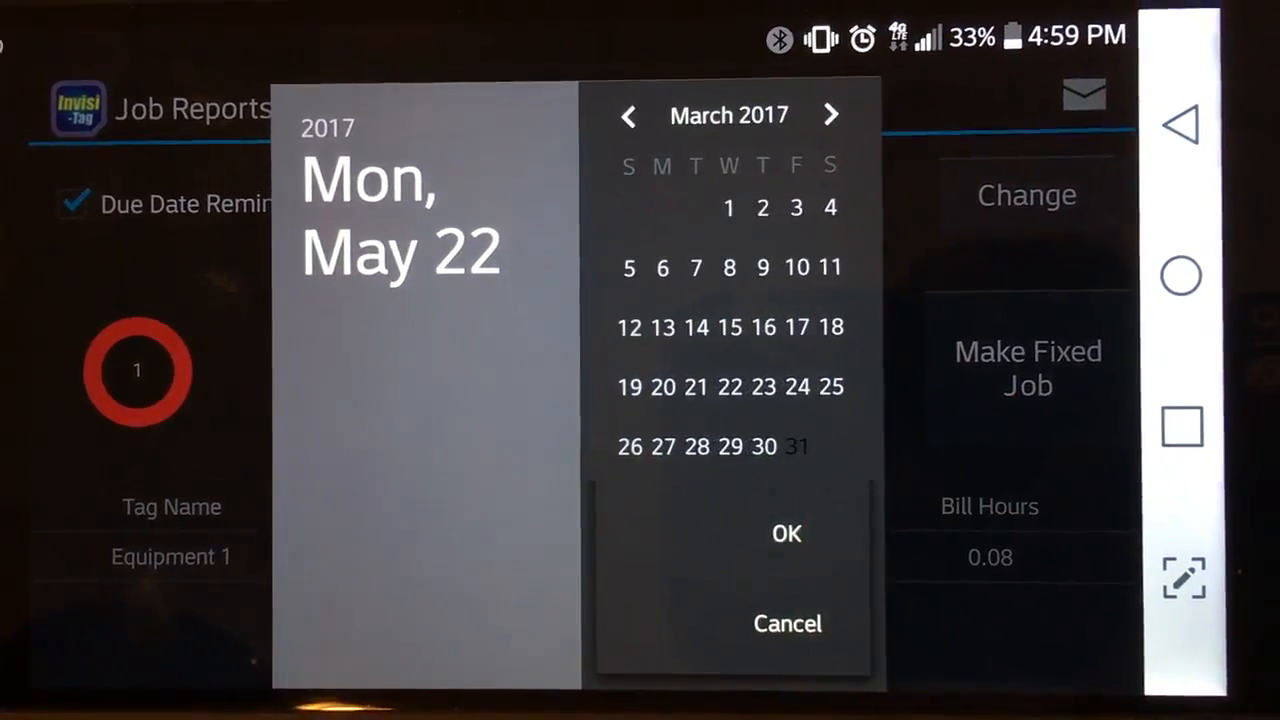
left_click(797, 446)
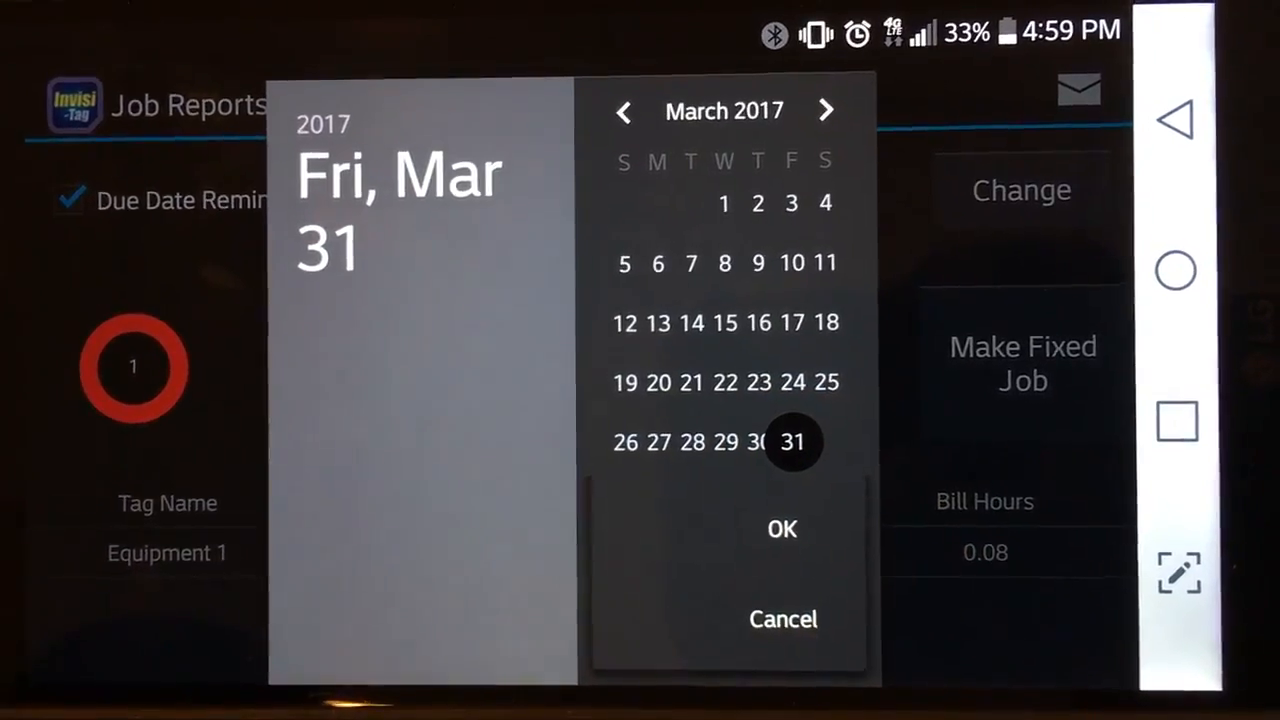
left_click(781, 529)
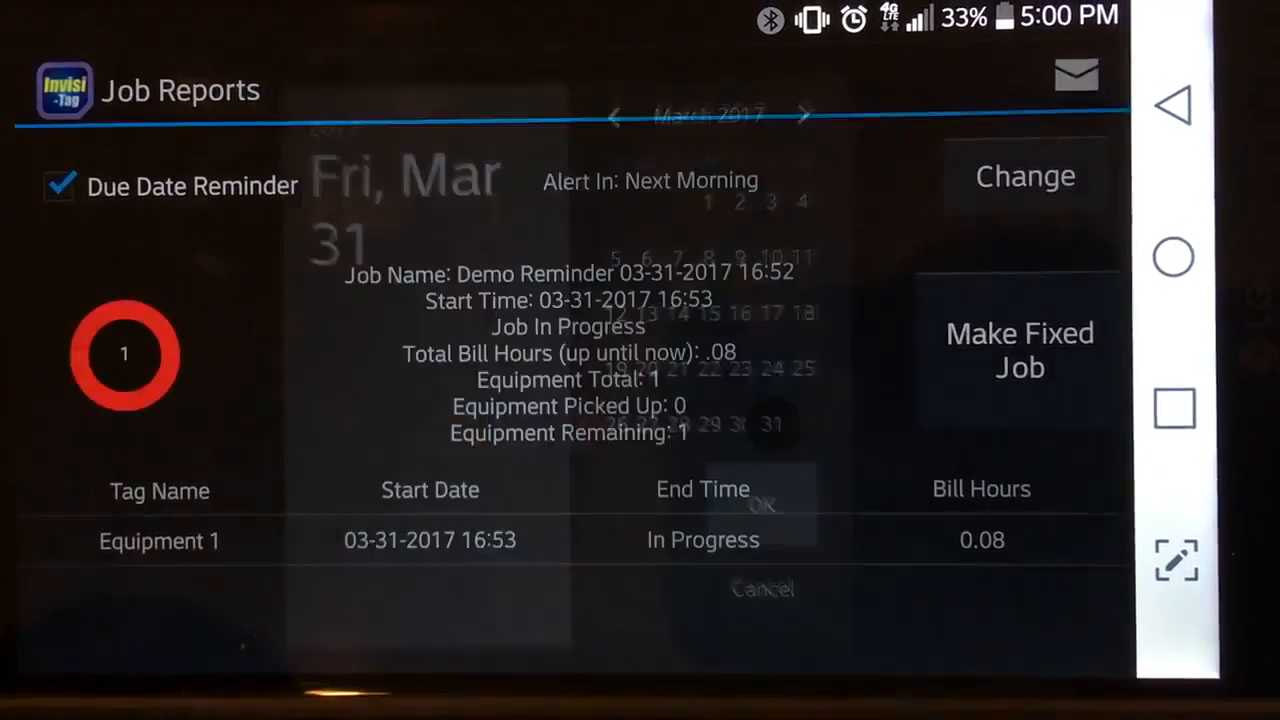
left_click(762, 588)
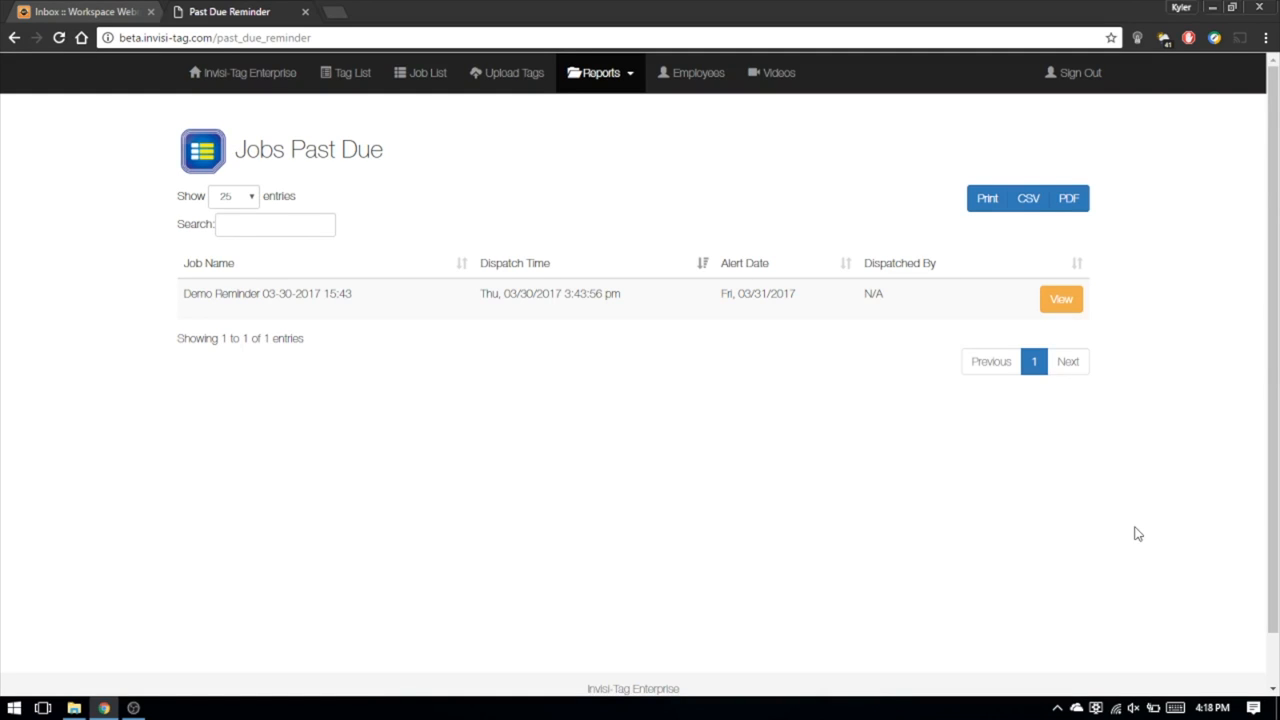
mouse_move(930, 555)
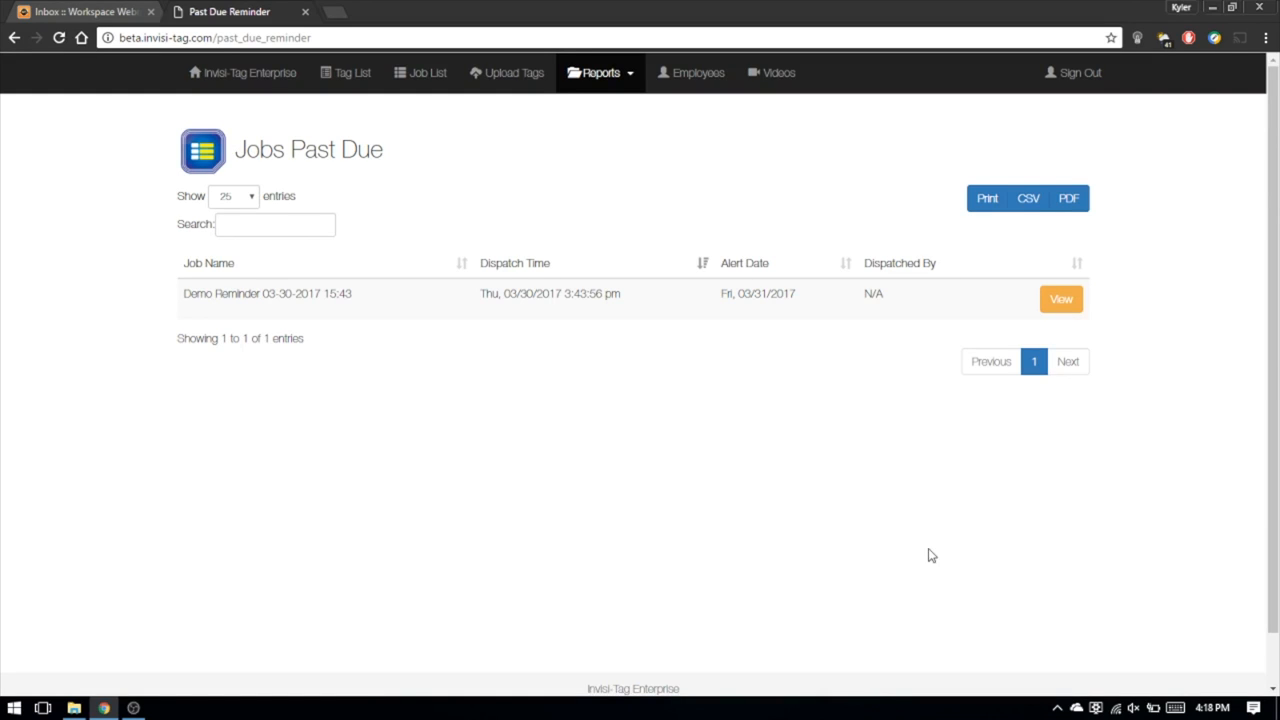
mouse_move(742, 293)
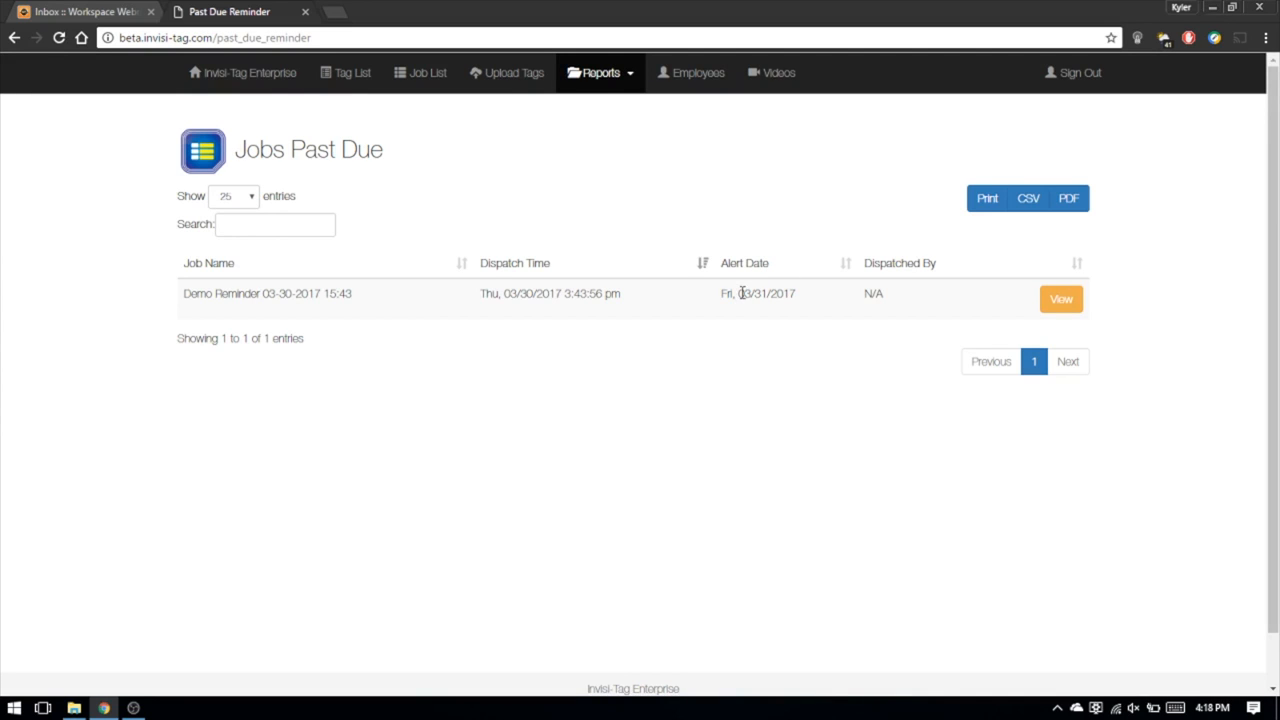
mouse_move(628, 72)
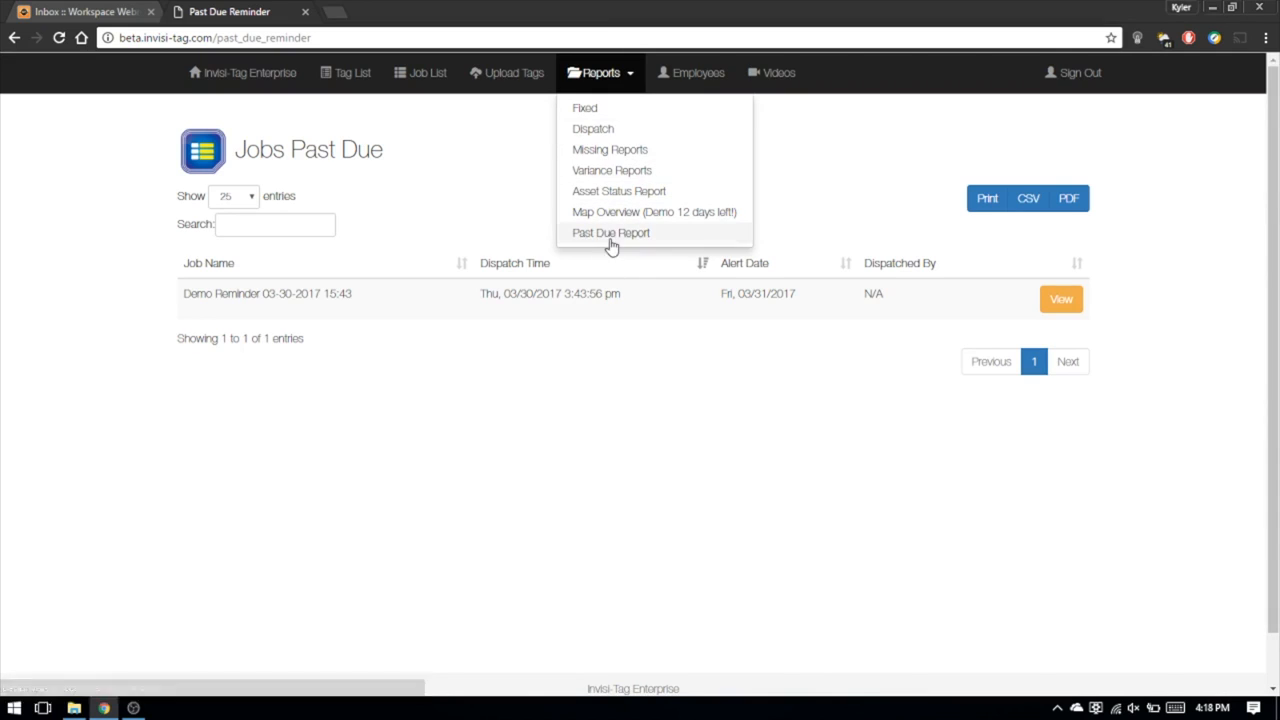
mouse_move(615, 374)
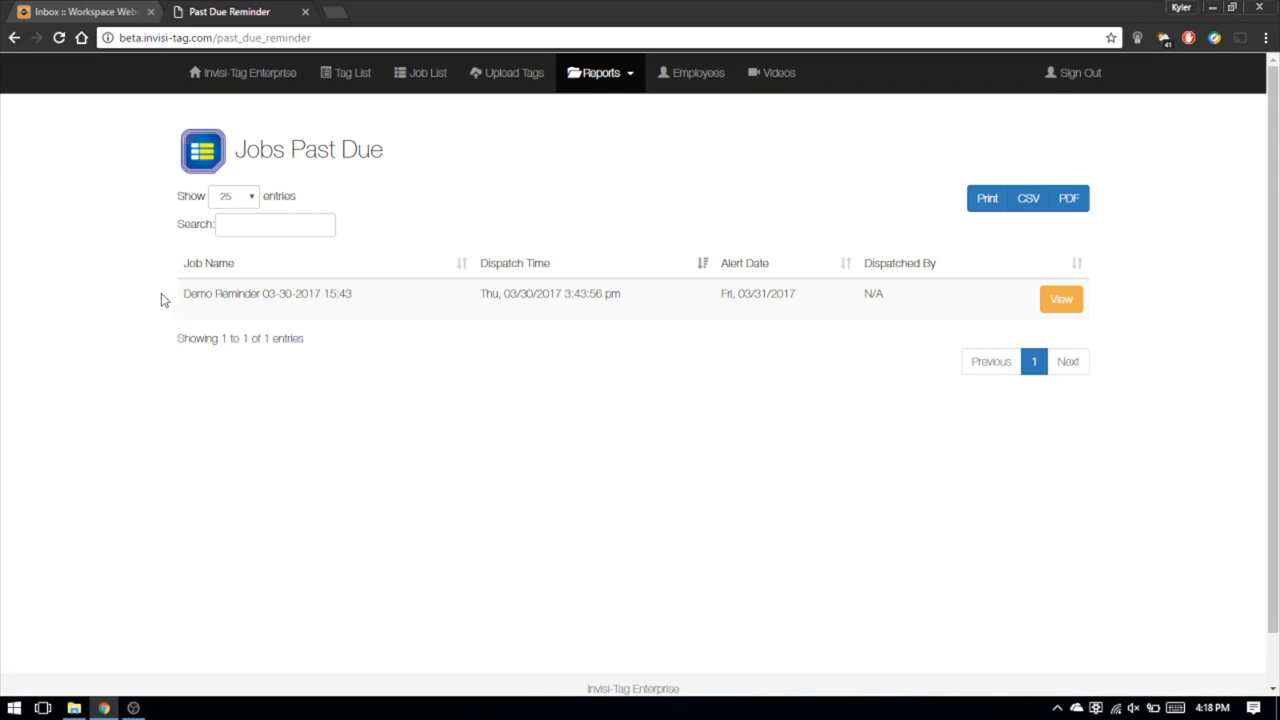
mouse_move(877, 307)
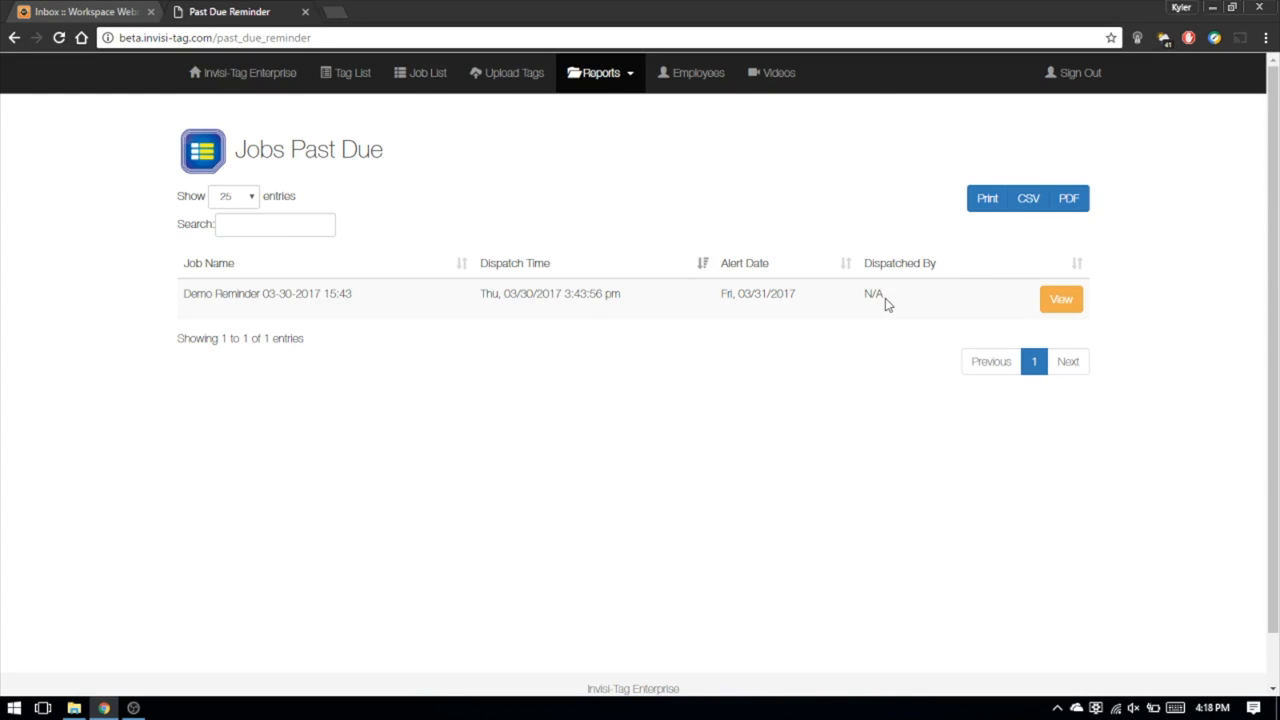
left_click(1061, 299)
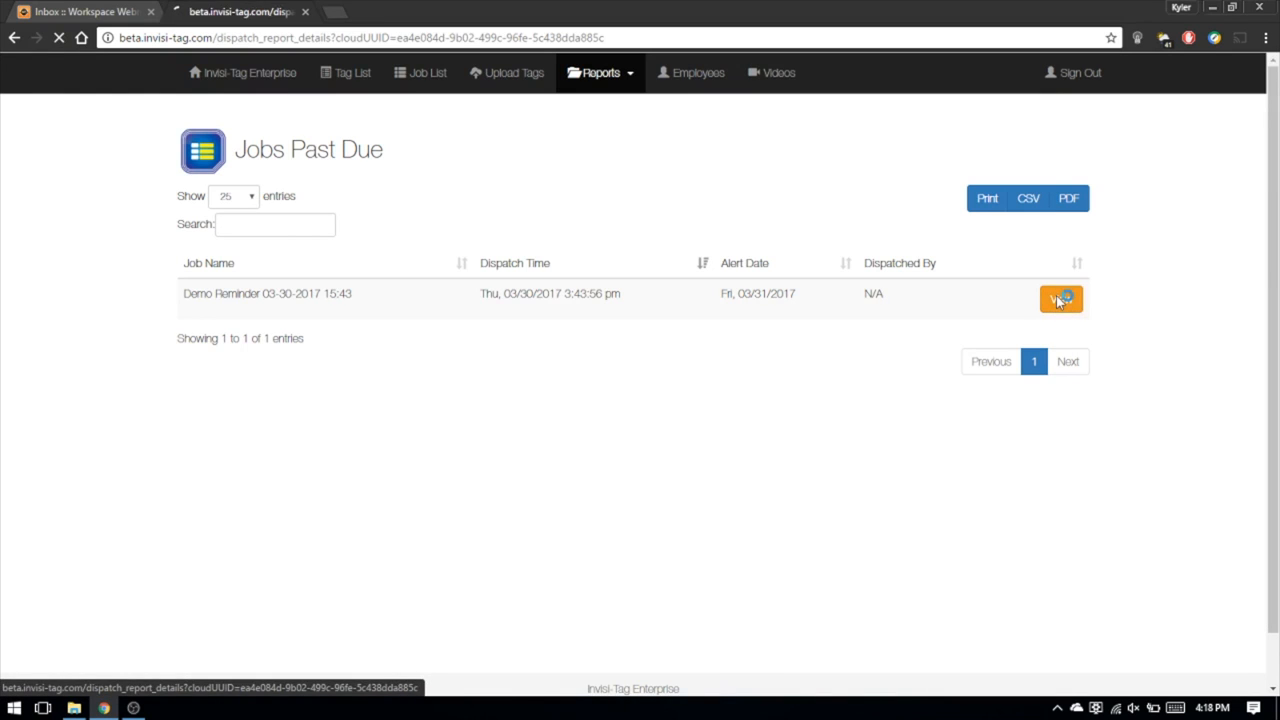
Step: Load the Demo Reminder dispatch report listing Equipment 1 in progress with no pickup
left_click(1060, 299)
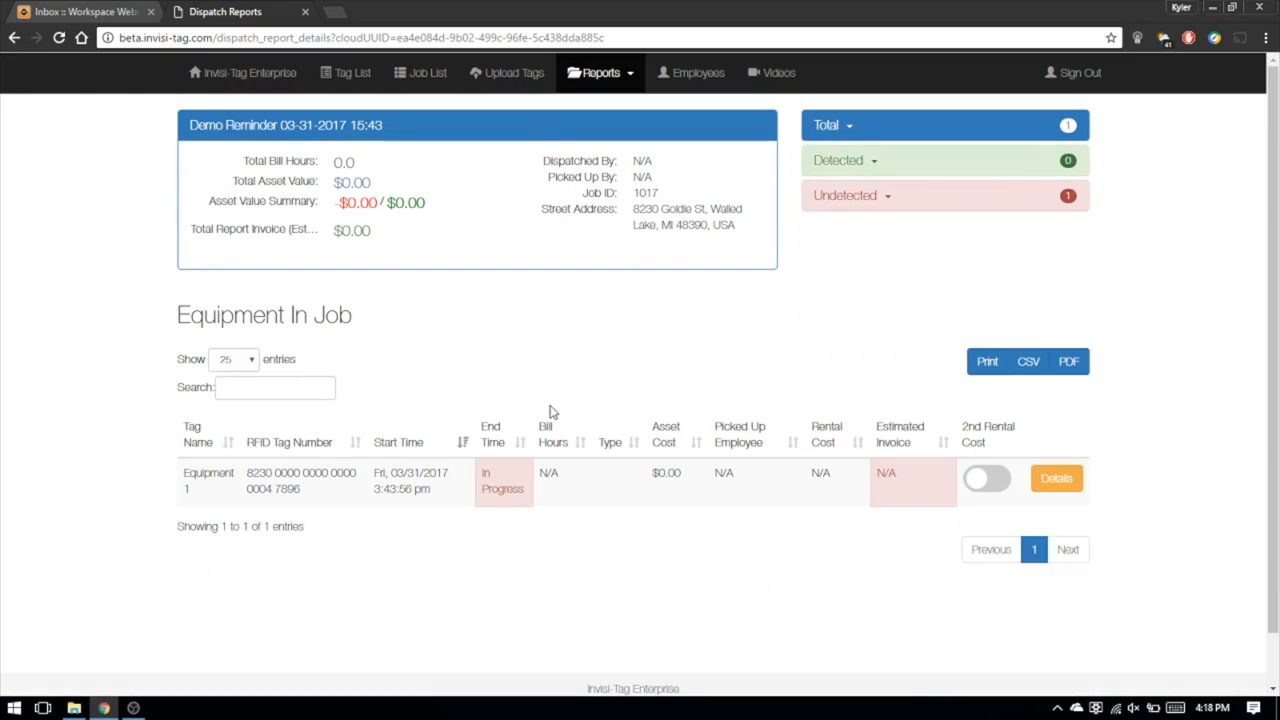
mouse_move(630, 413)
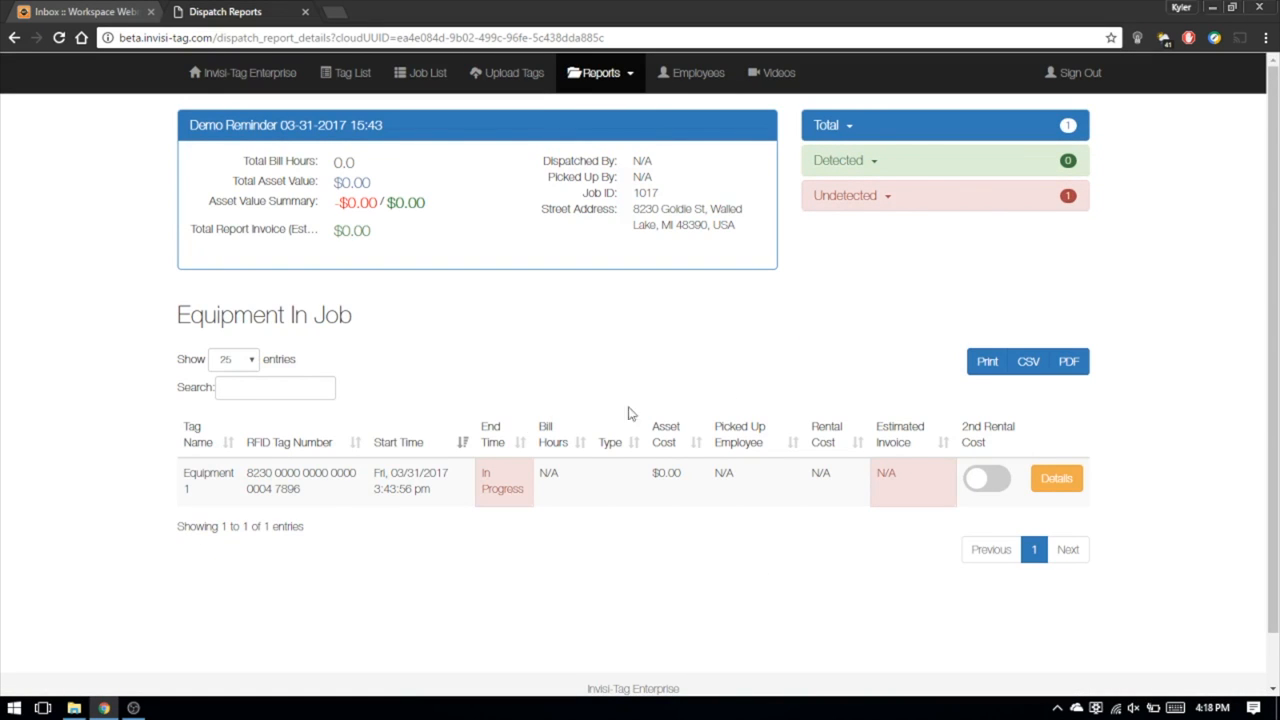
mouse_move(685, 325)
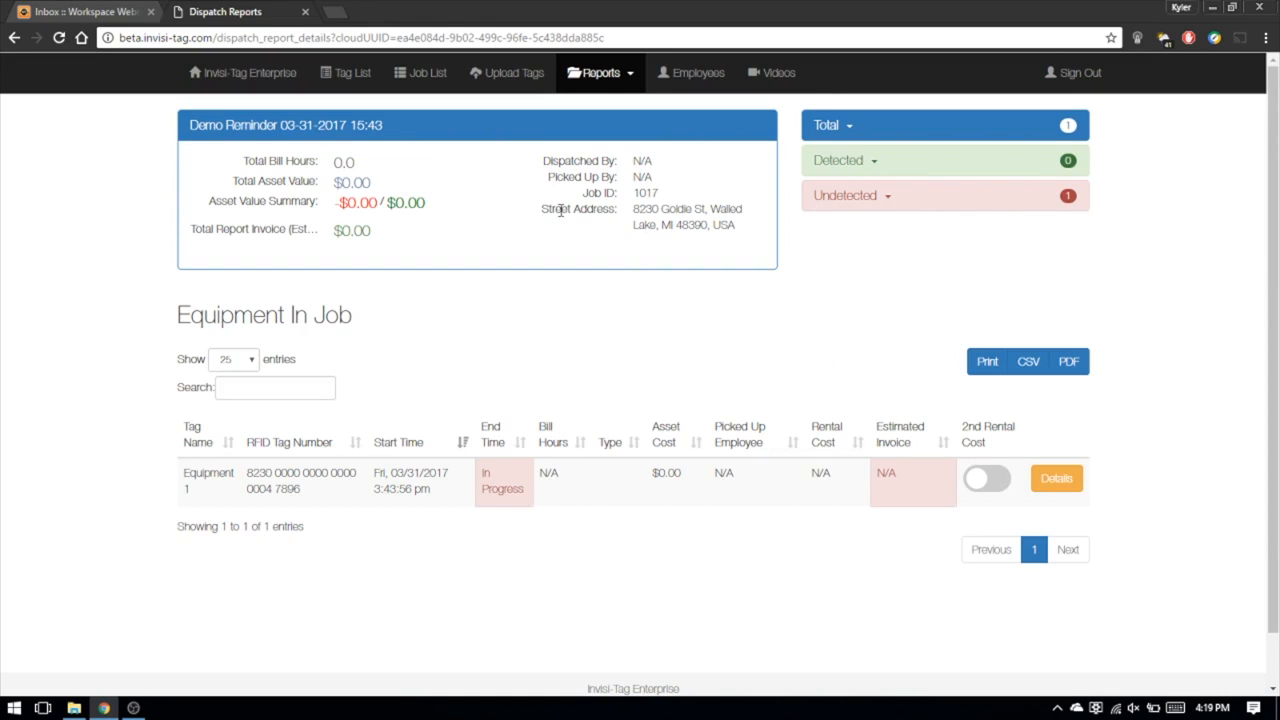
mouse_move(680, 347)
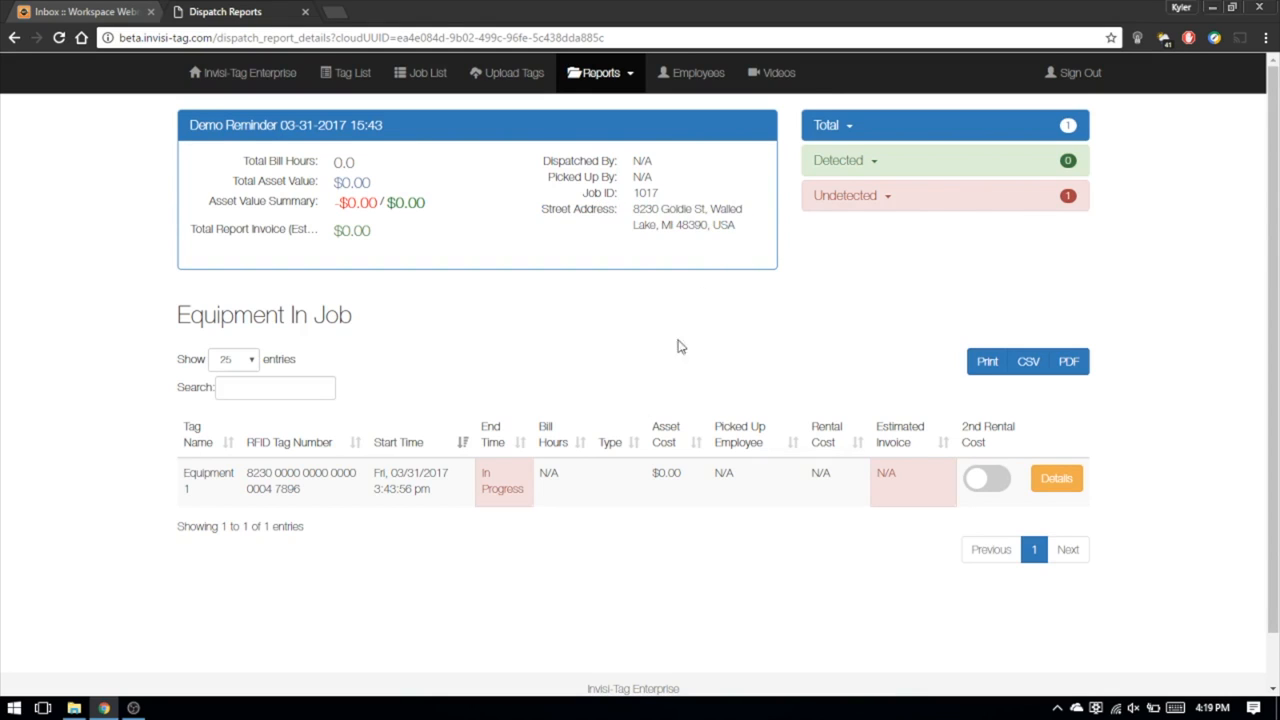
left_click(80, 11)
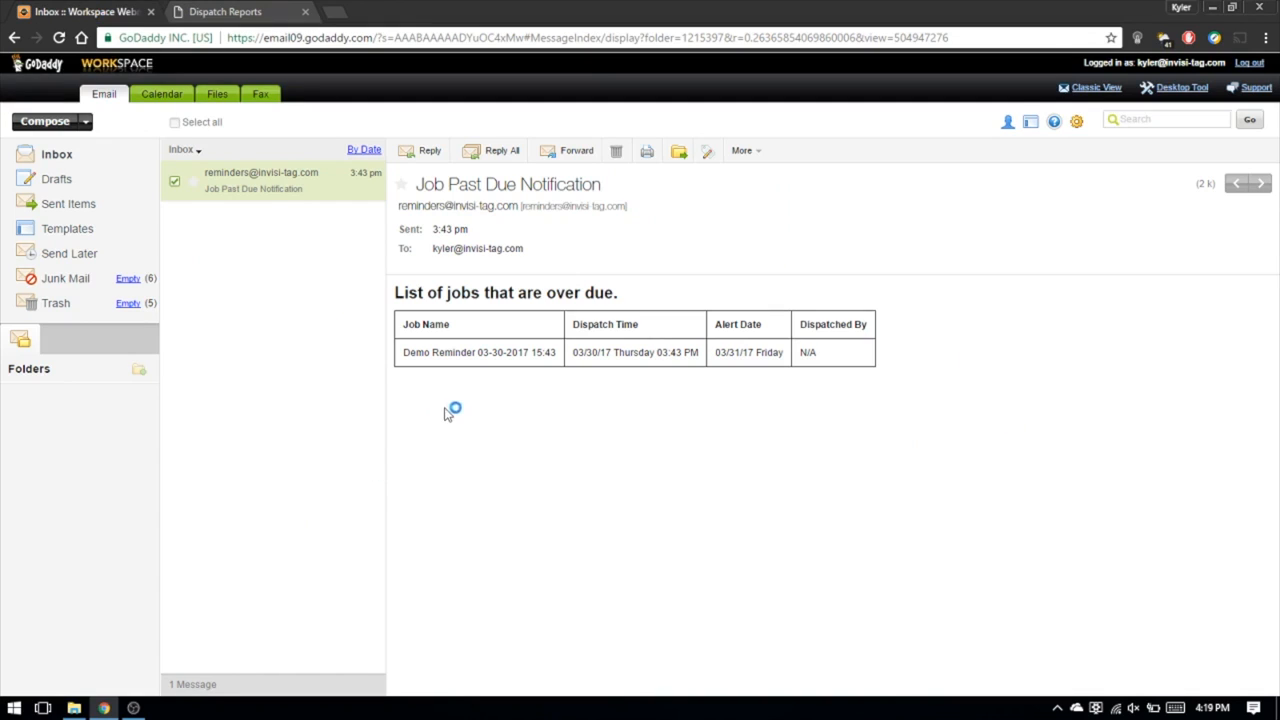
mouse_move(703, 390)
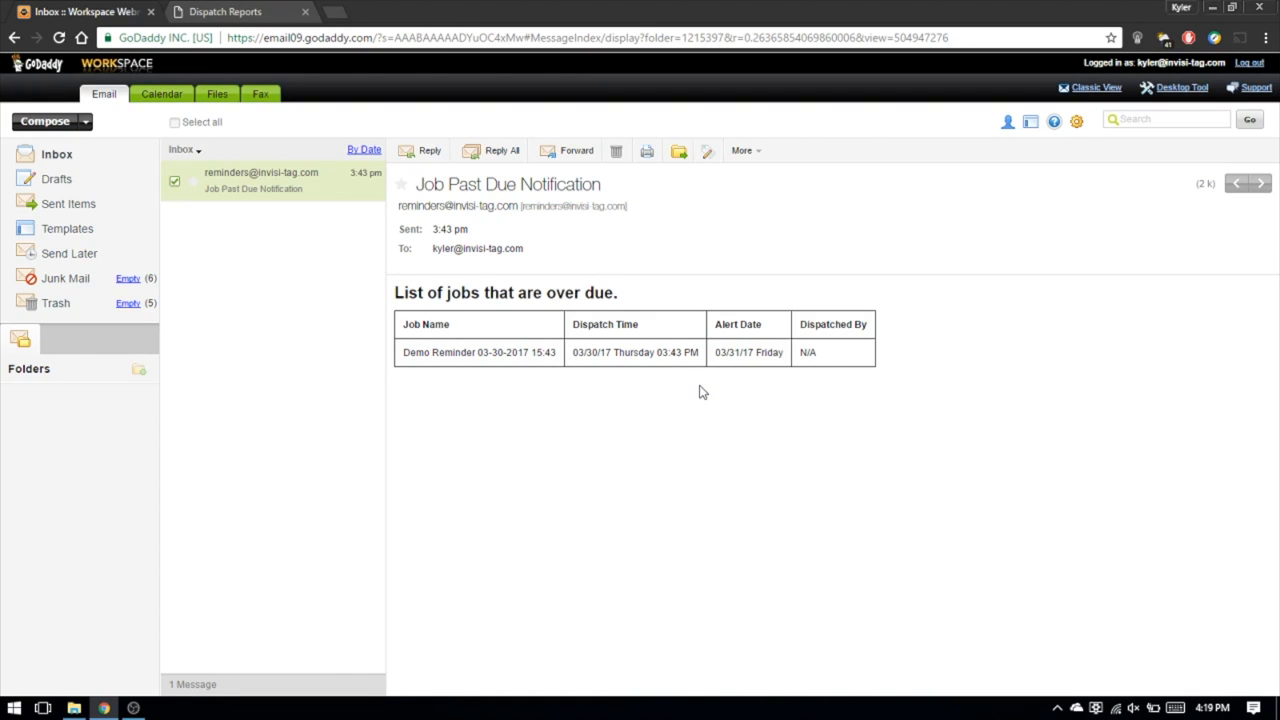
mouse_move(685, 393)
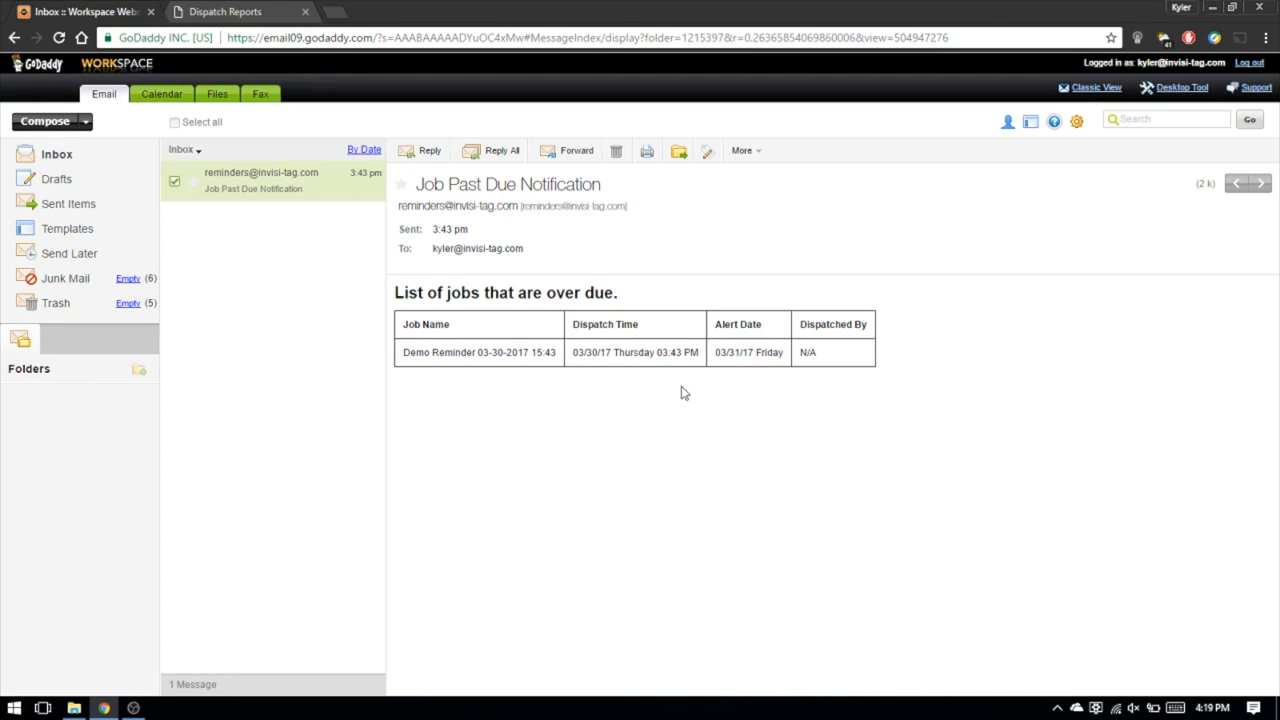
mouse_move(440, 324)
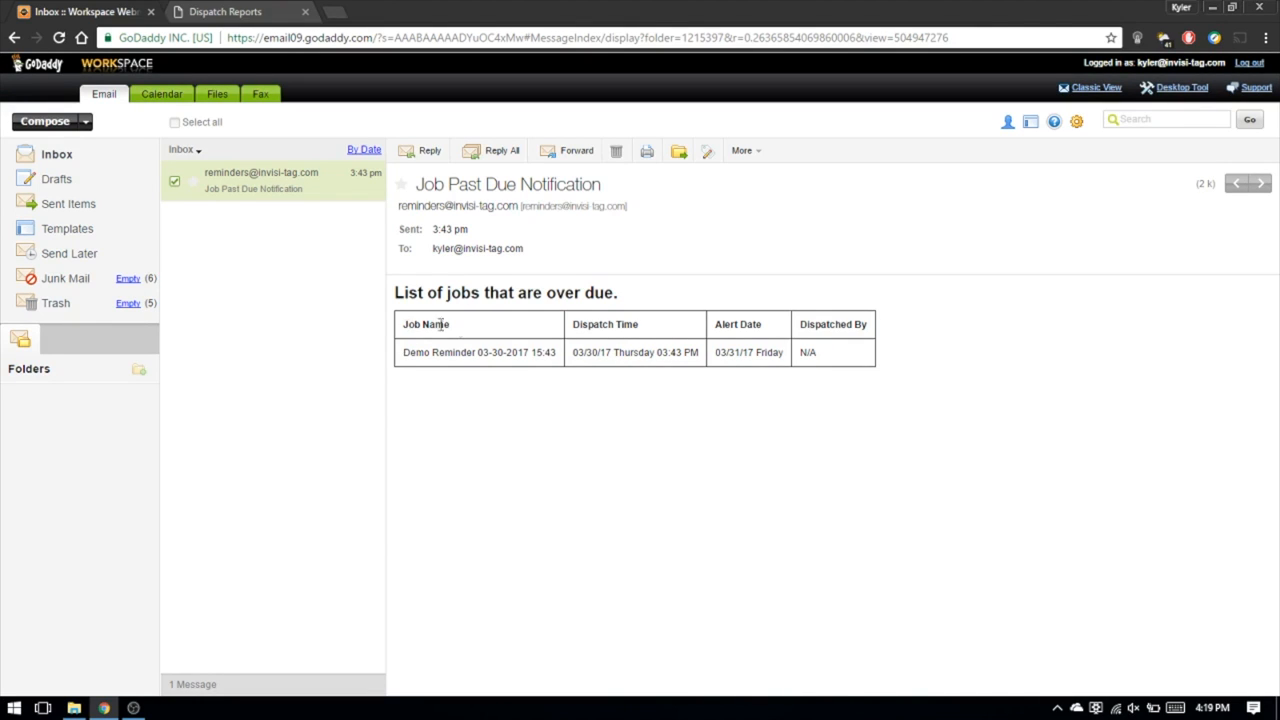
mouse_move(720, 340)
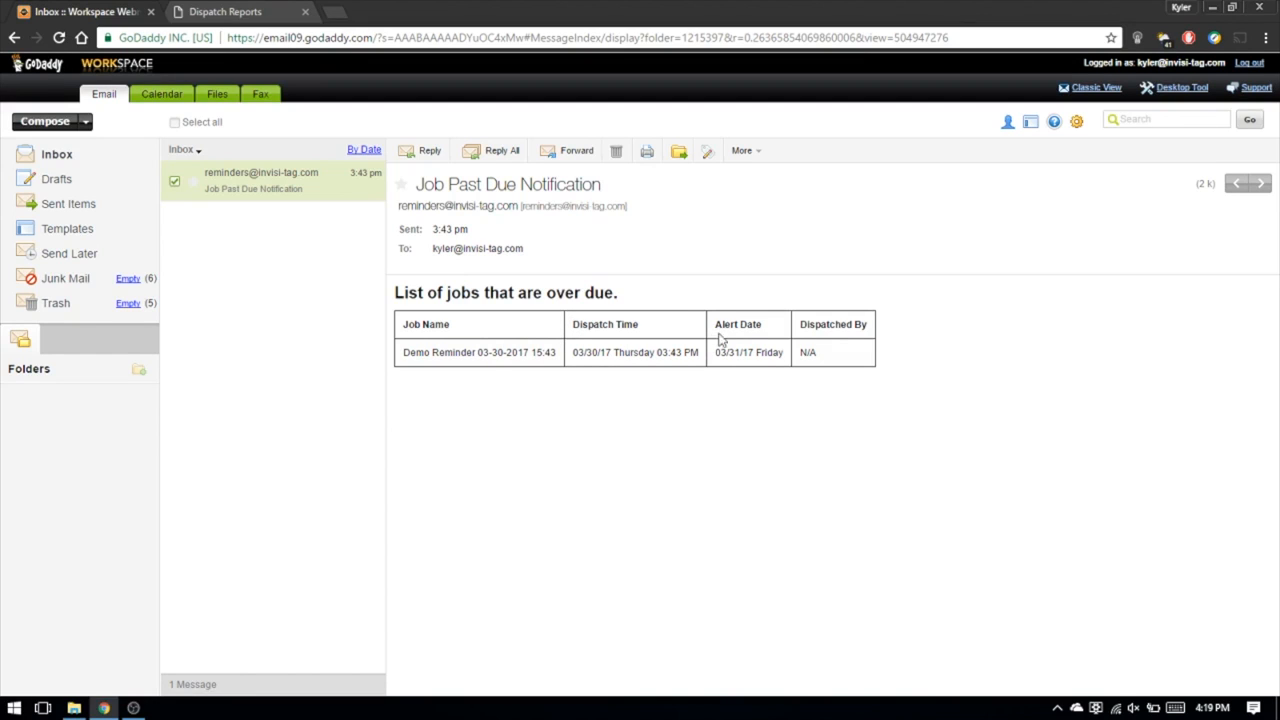
mouse_move(823, 357)
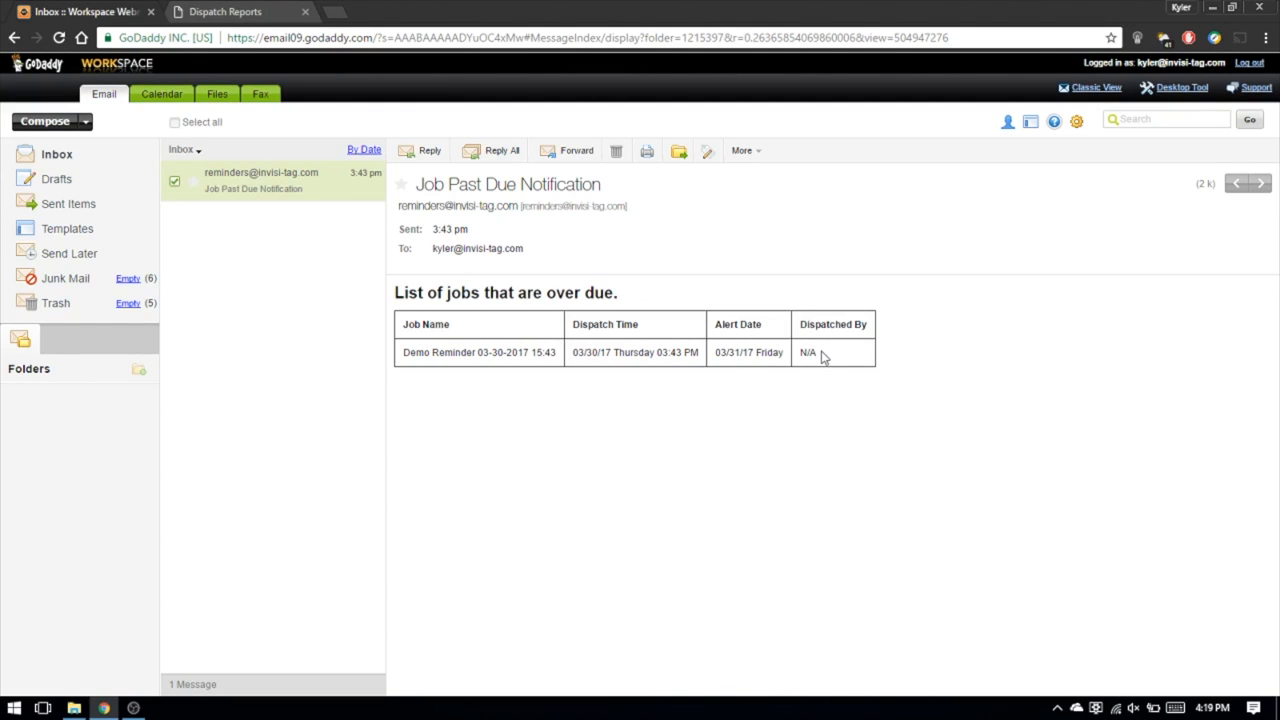
double_click(808, 352)
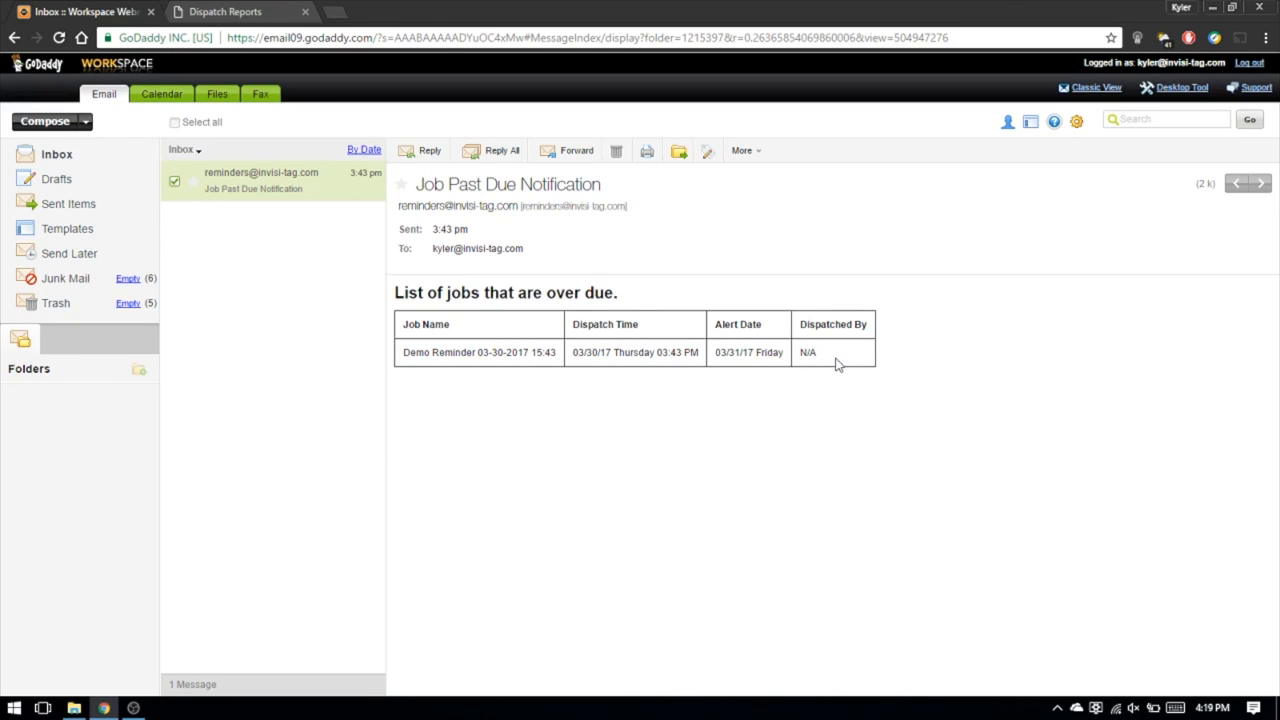
mouse_move(840, 355)
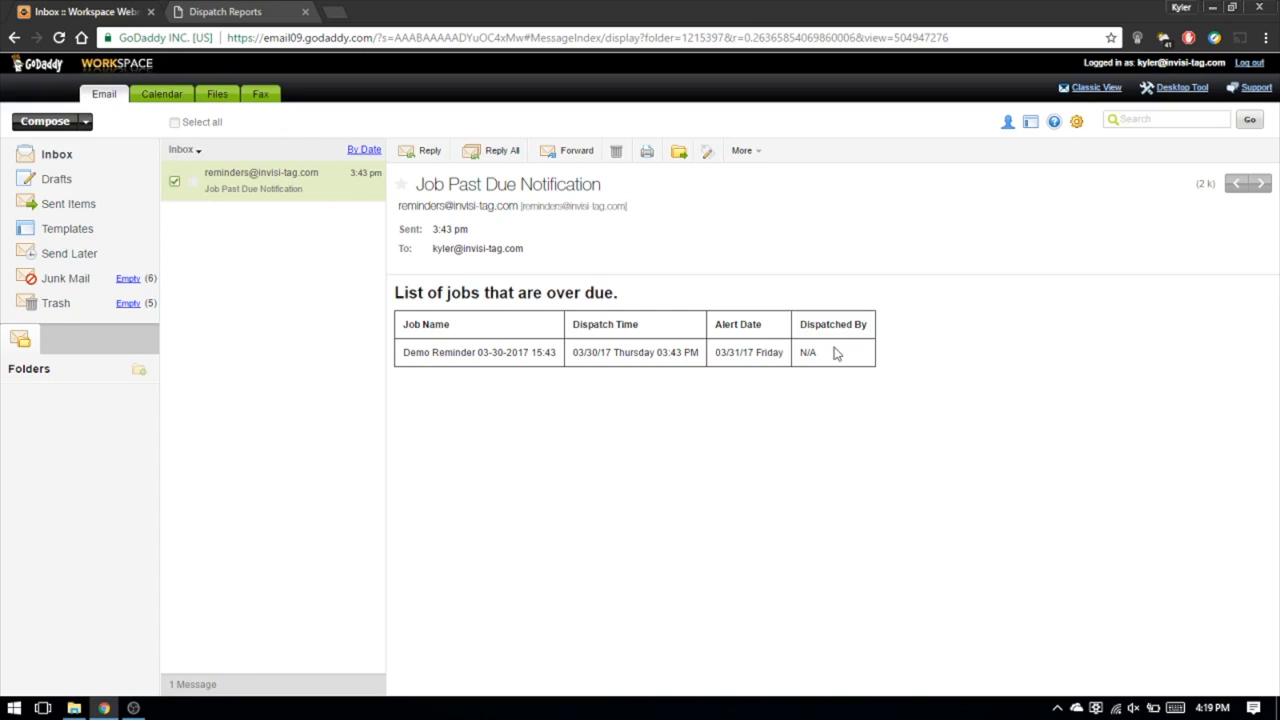
mouse_move(495, 206)
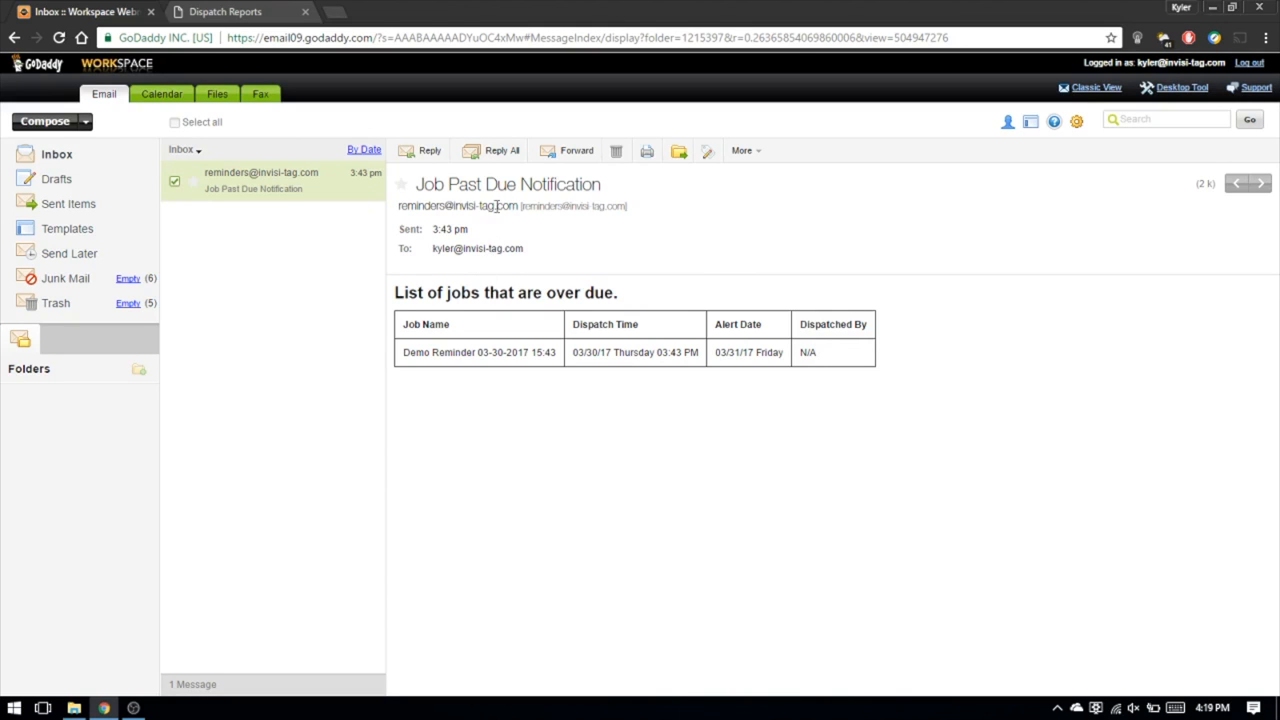
double_click(457, 206)
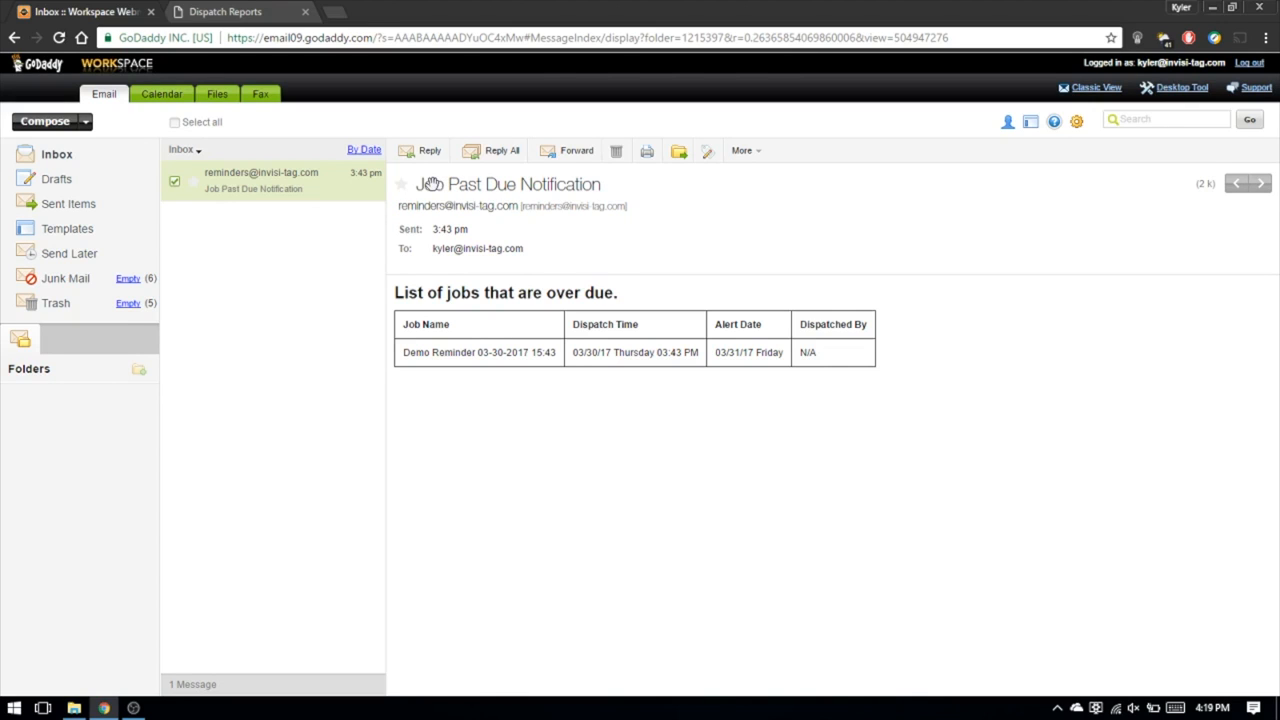
mouse_move(495, 245)
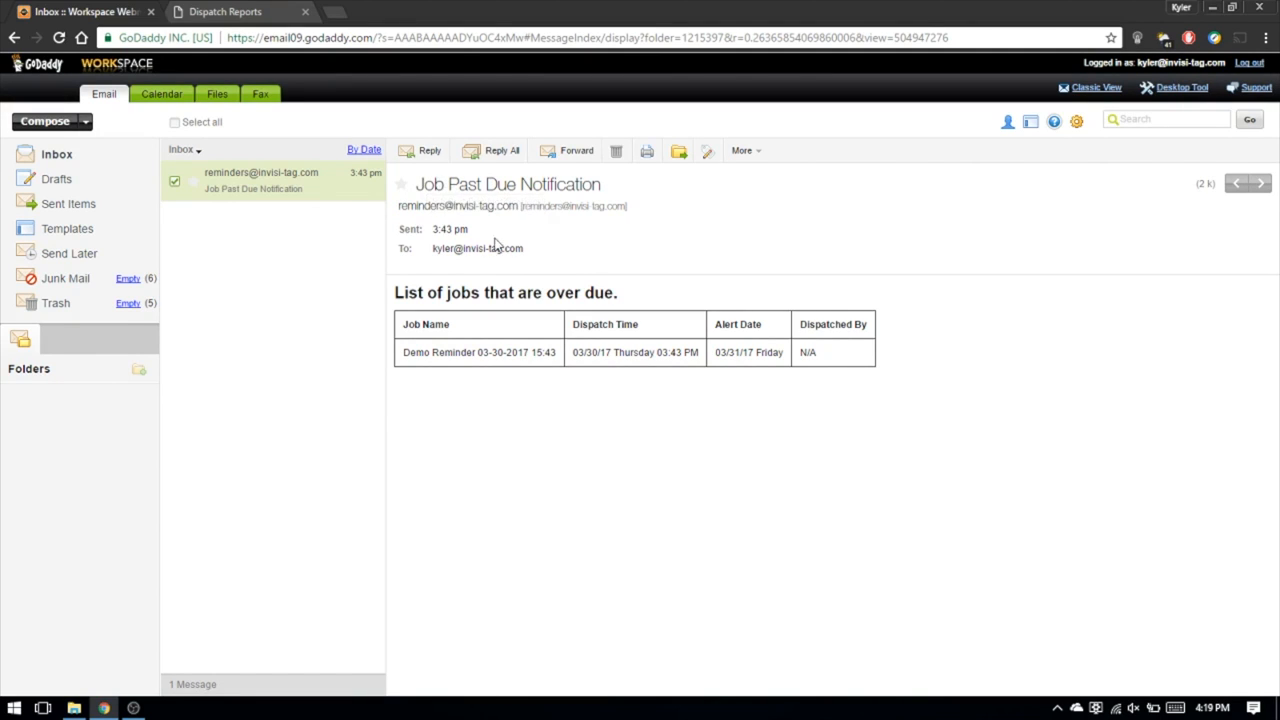
mouse_move(473, 340)
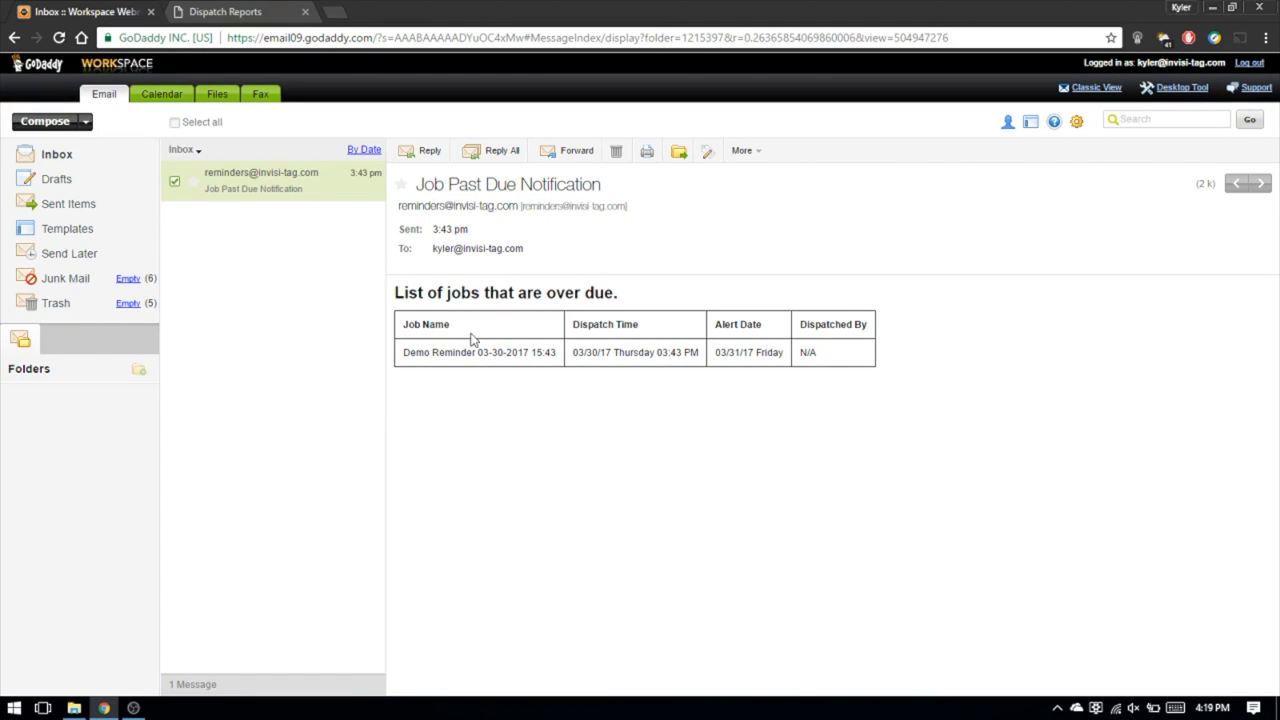
mouse_move(421, 377)
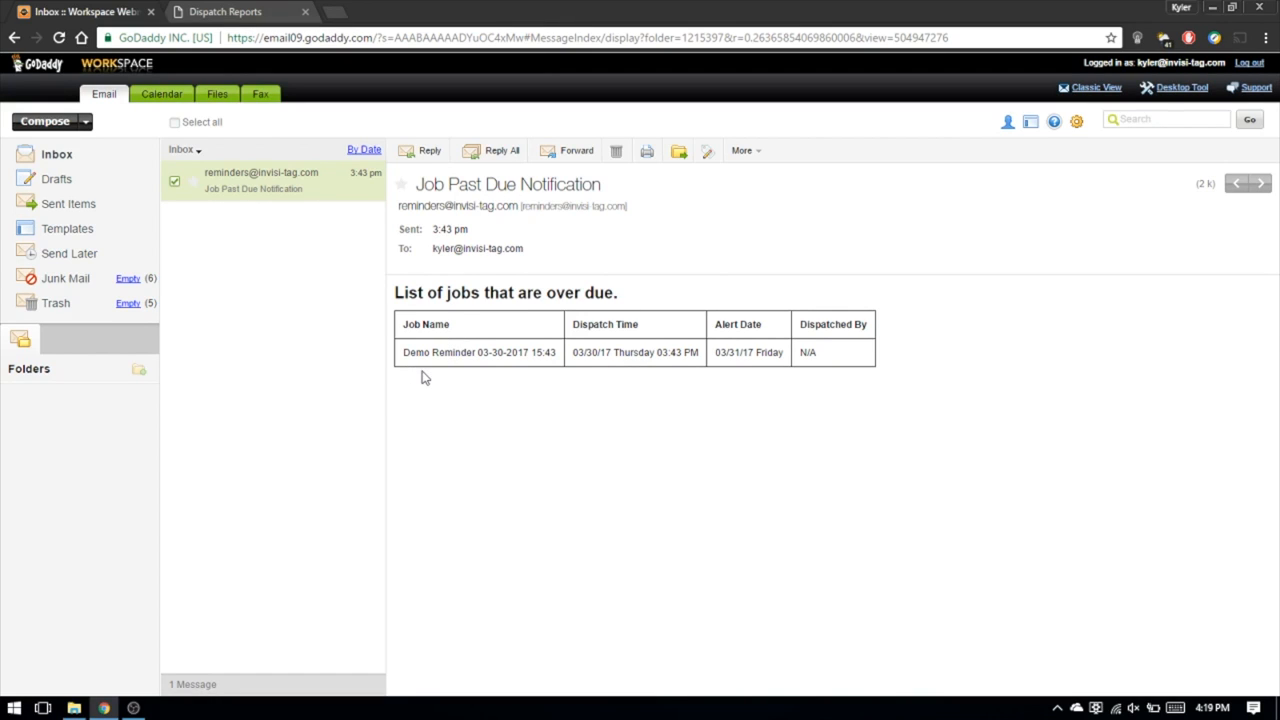
mouse_move(845, 591)
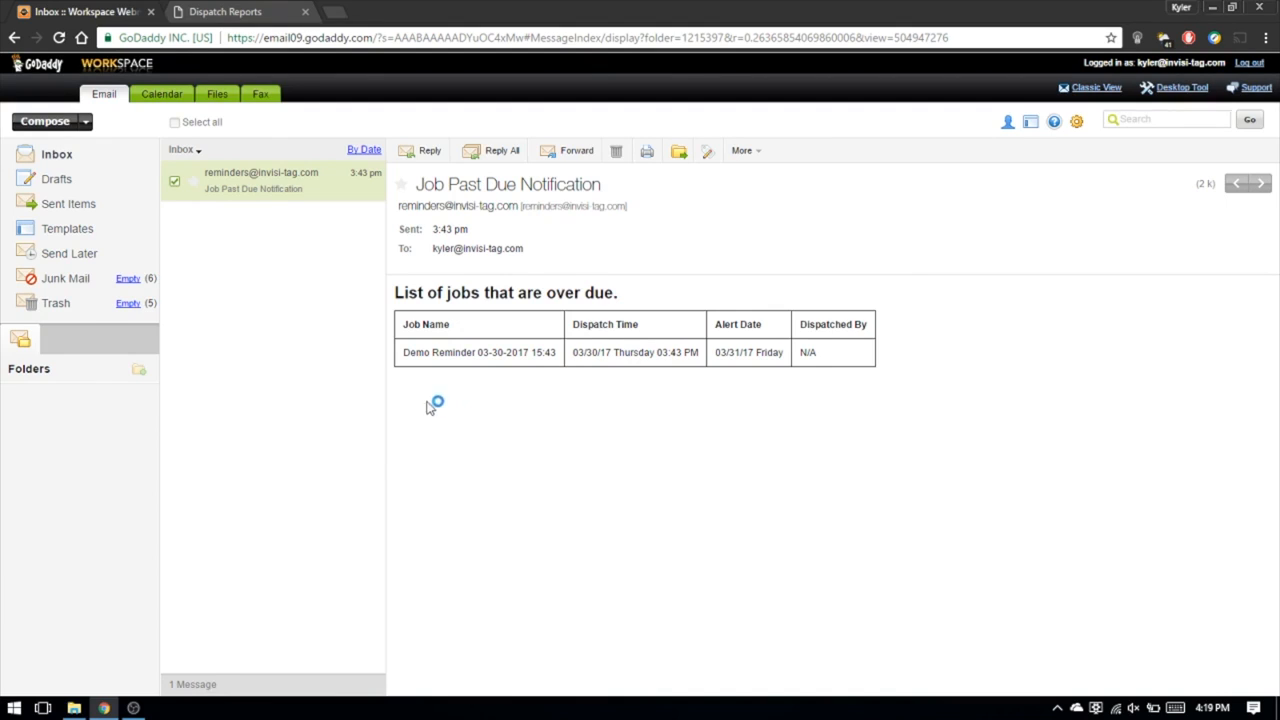
mouse_move(700, 392)
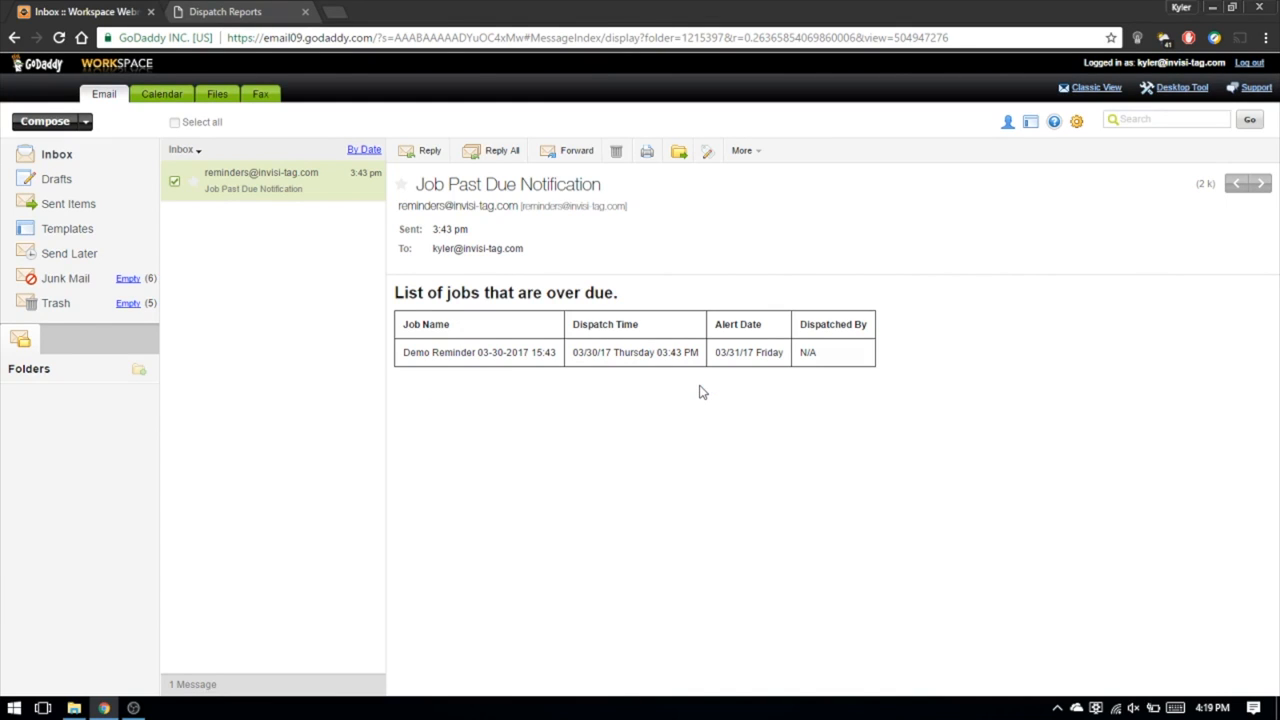
mouse_move(684, 392)
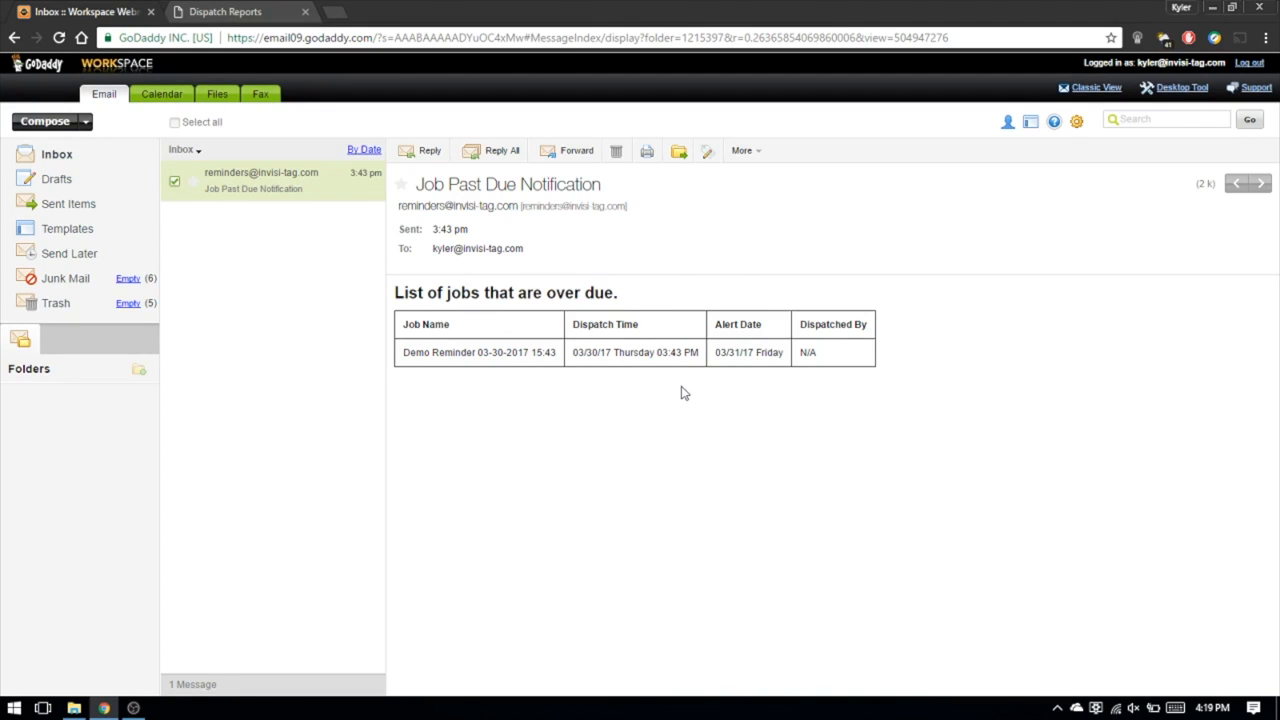
mouse_move(460, 336)
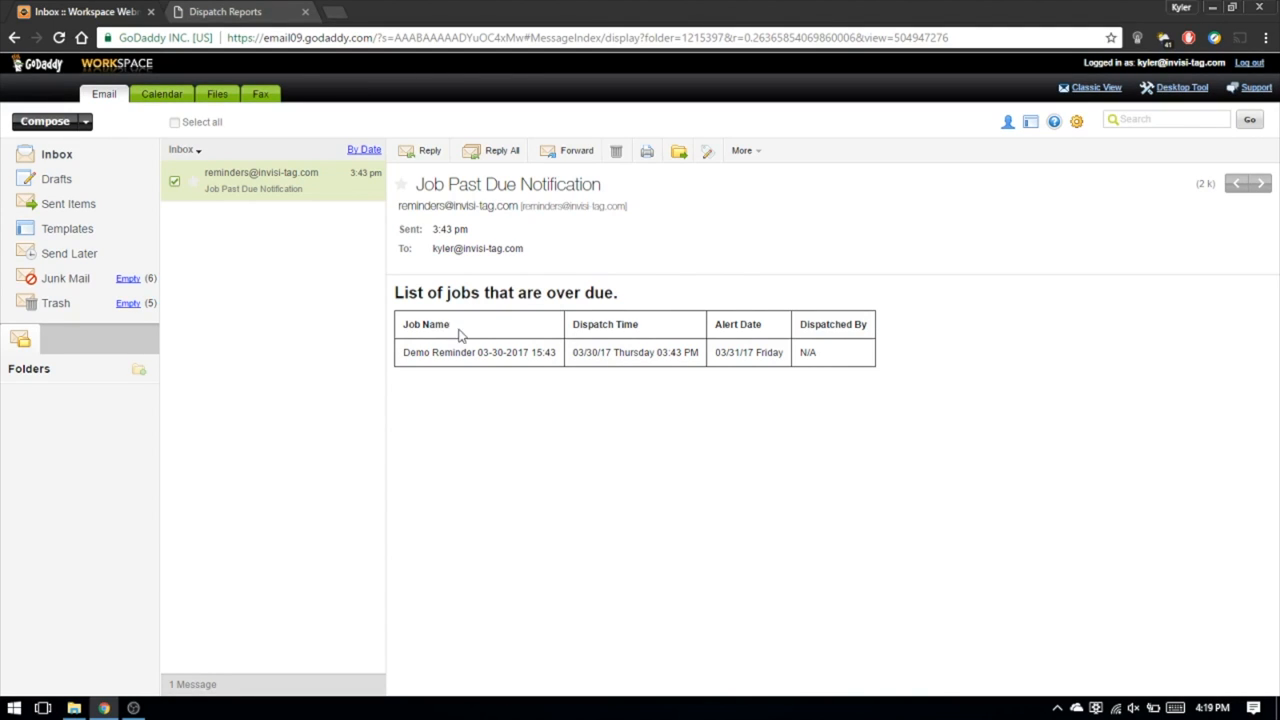